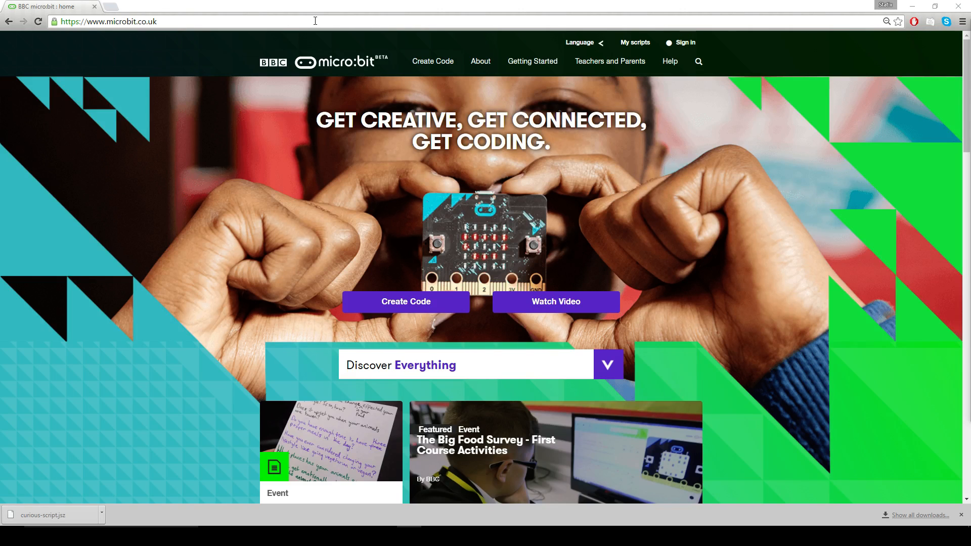
mouse_move(310, 18)
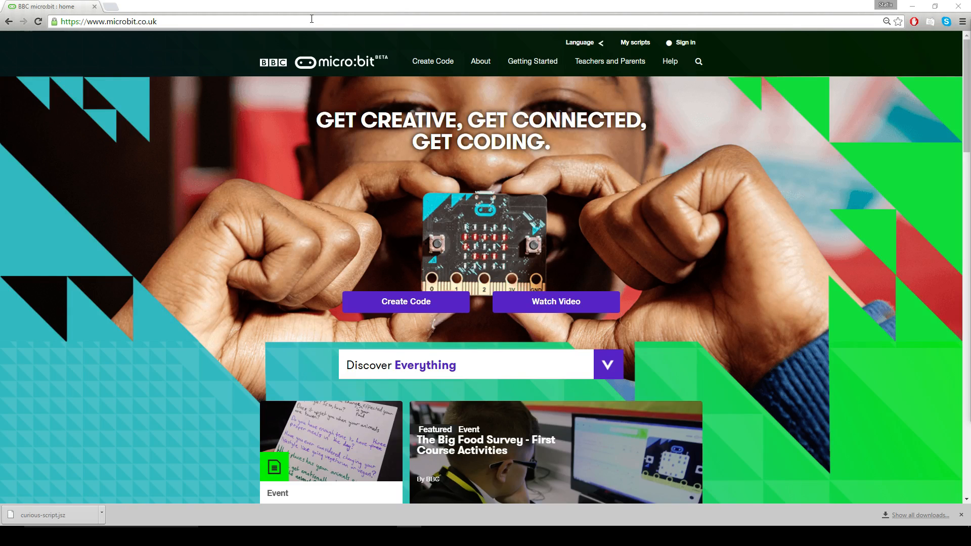
mouse_move(98, 107)
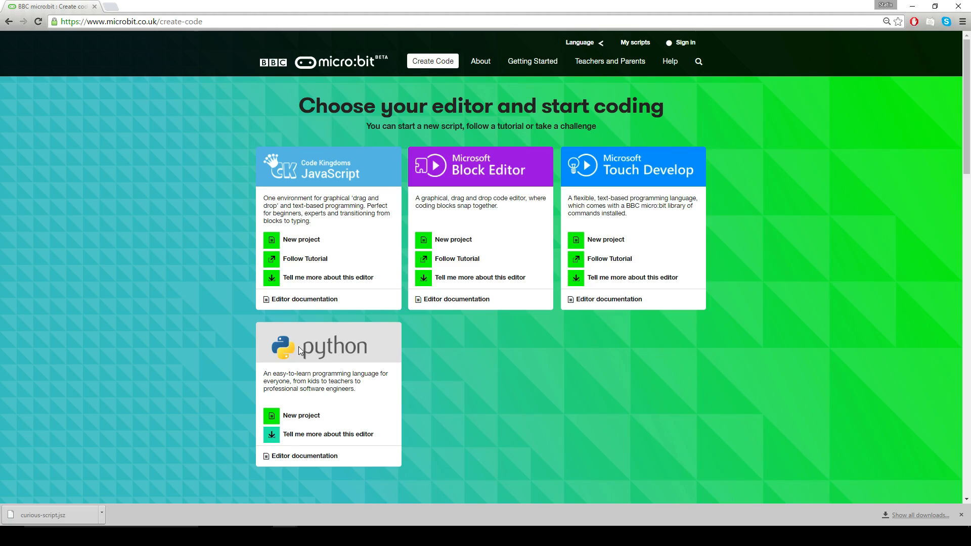
mouse_move(308, 419)
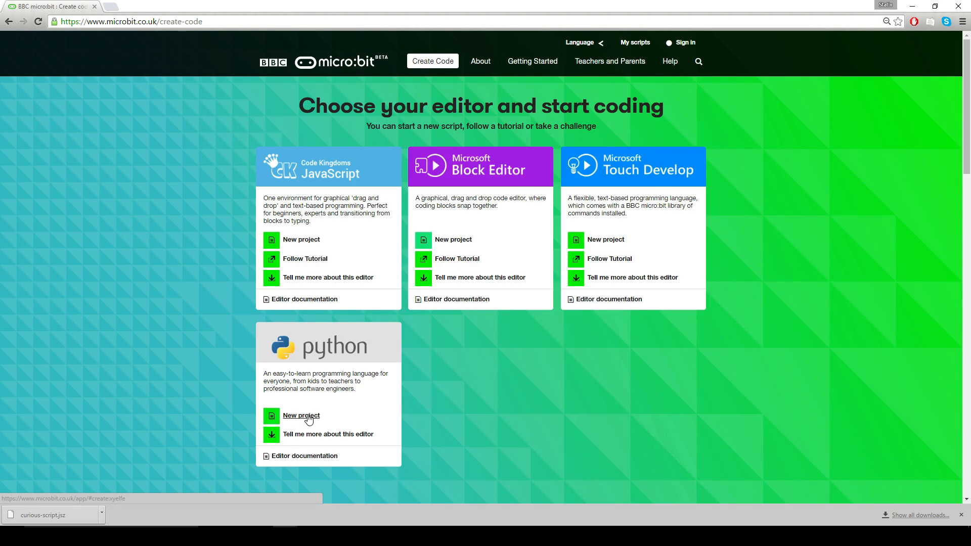
mouse_move(253, 435)
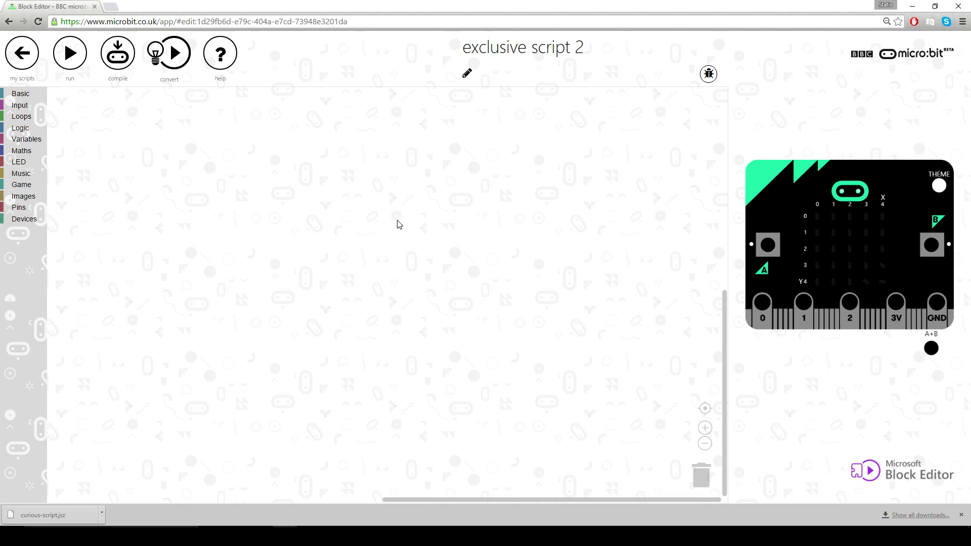
mouse_move(893, 300)
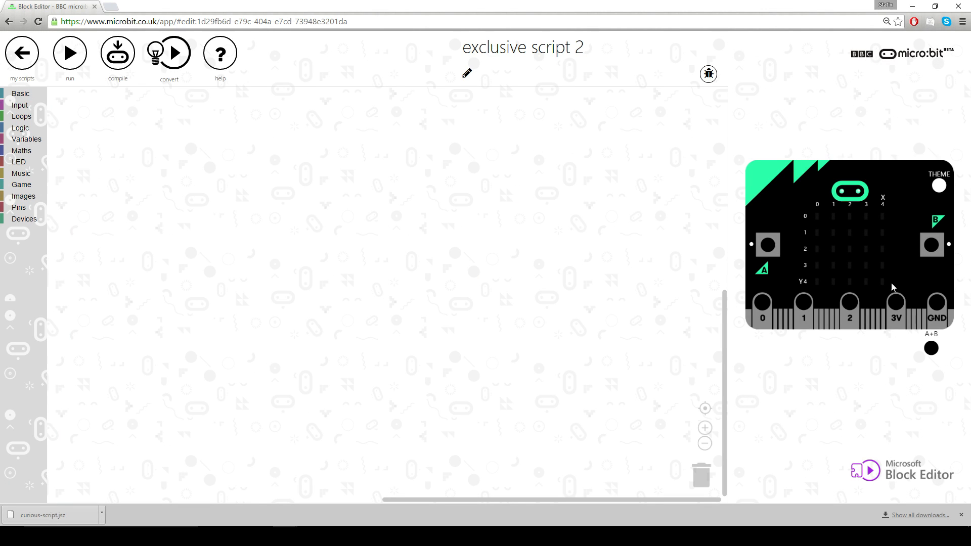
mouse_move(358, 214)
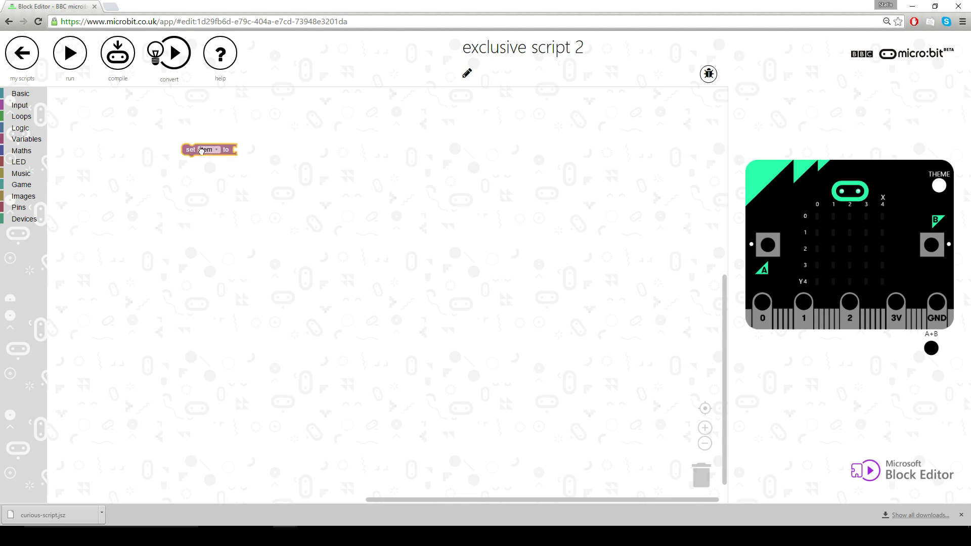
Step: Create a new variable named Ship in the set block
left_click(216, 149)
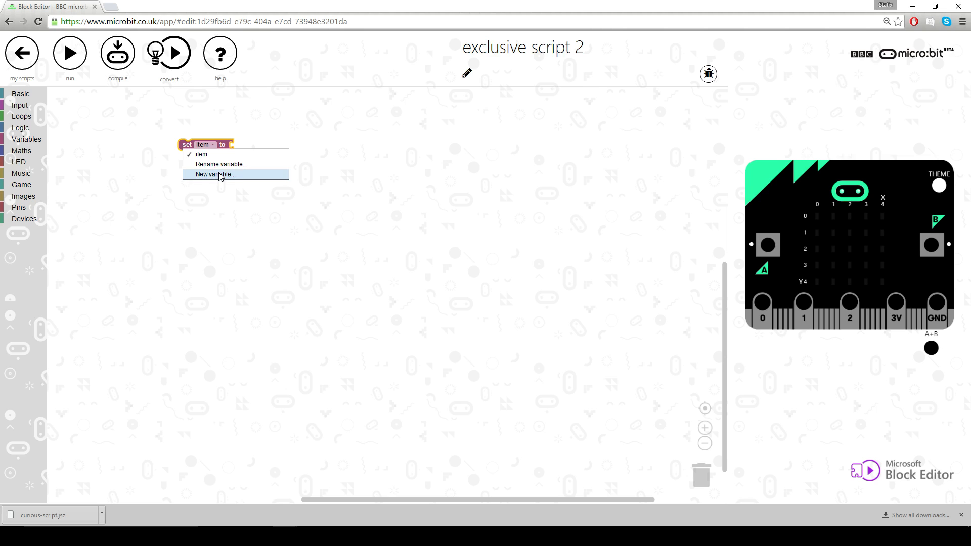
left_click(221, 174)
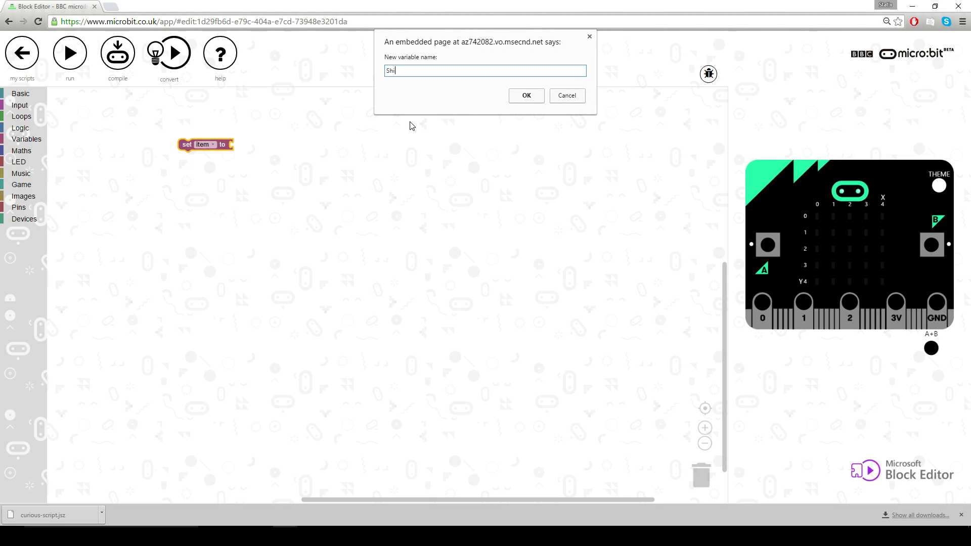
left_click(526, 95)
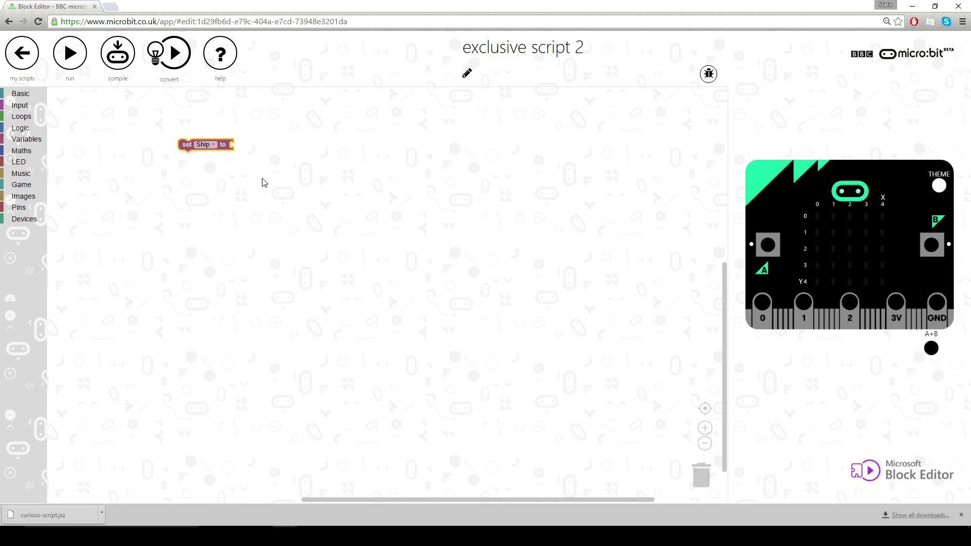
Step: Set Ship to a Game create-sprite block and adjust its x and y to 2, 2
left_click(21, 184)
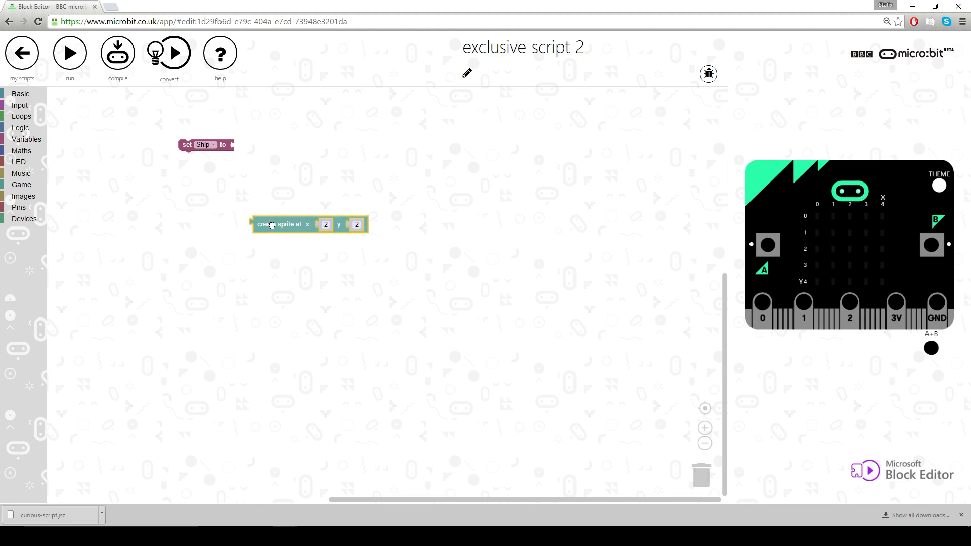
left_click_drag(271, 225, 260, 145)
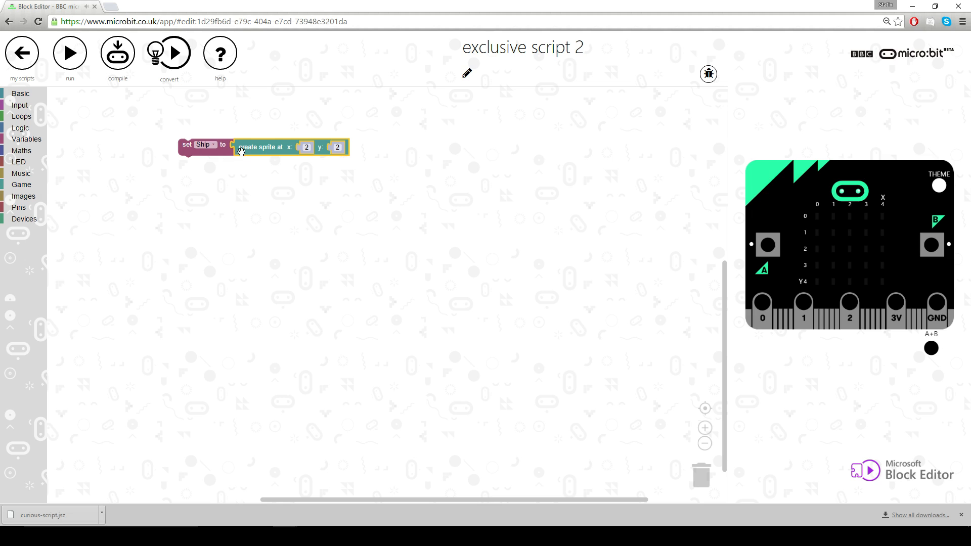
left_click(306, 148)
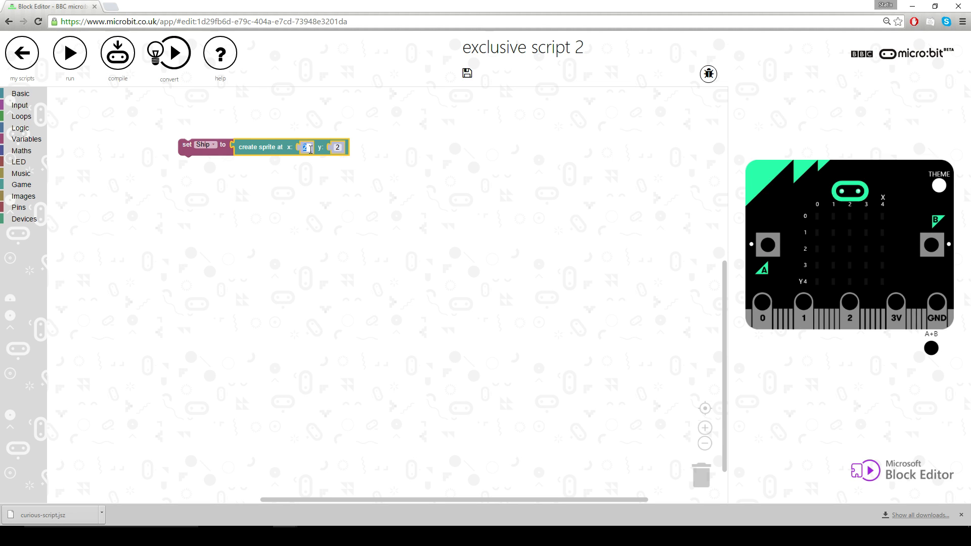
left_click(338, 148)
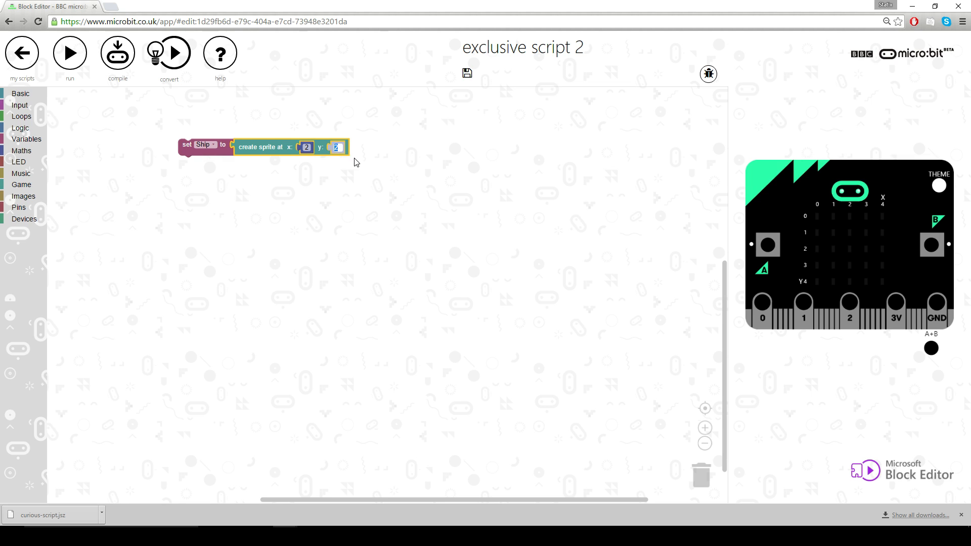
Step: Run the program so the Ship sprite lights its LED in the simulator
left_click(70, 52)
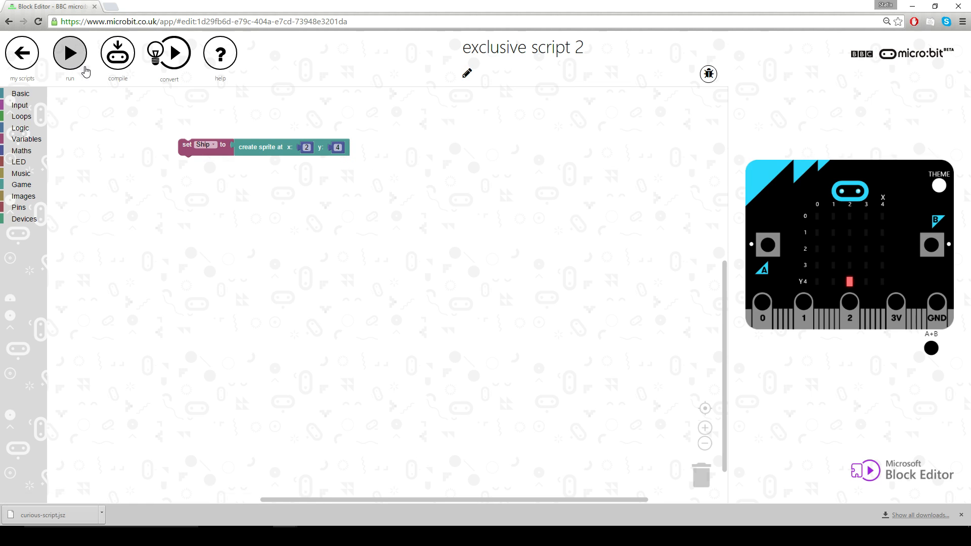
mouse_move(852, 294)
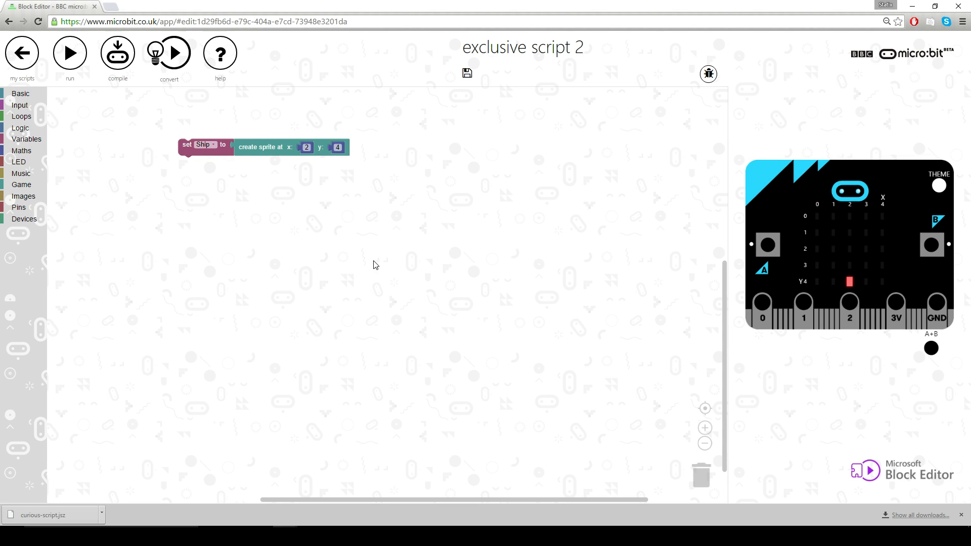
mouse_move(124, 202)
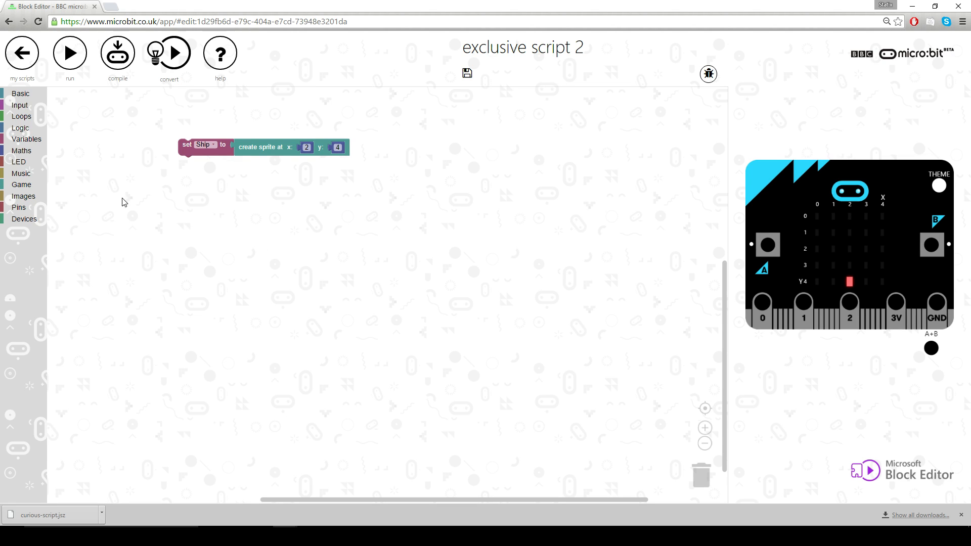
Step: Add a while-true loop under set Ship with an if block inside it
left_click(21, 116)
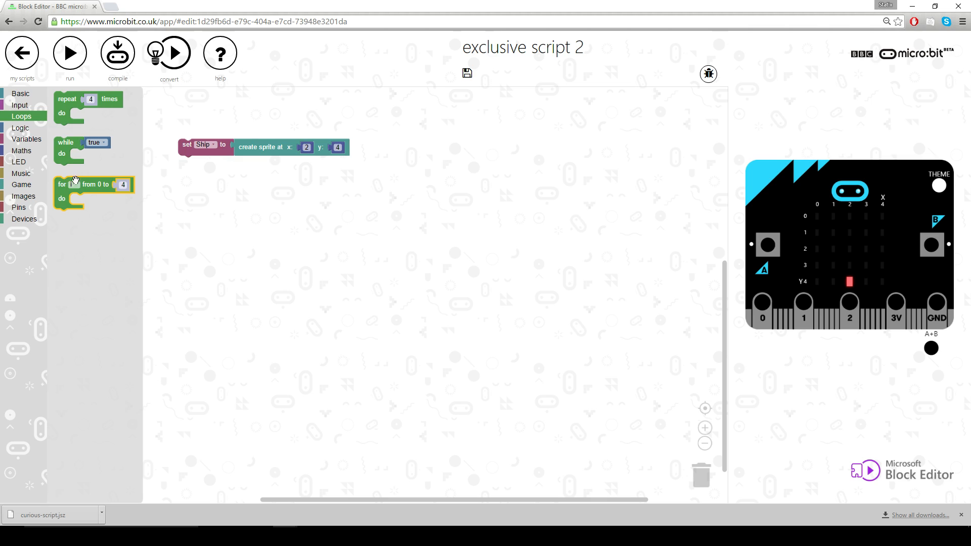
left_click_drag(66, 148, 192, 167)
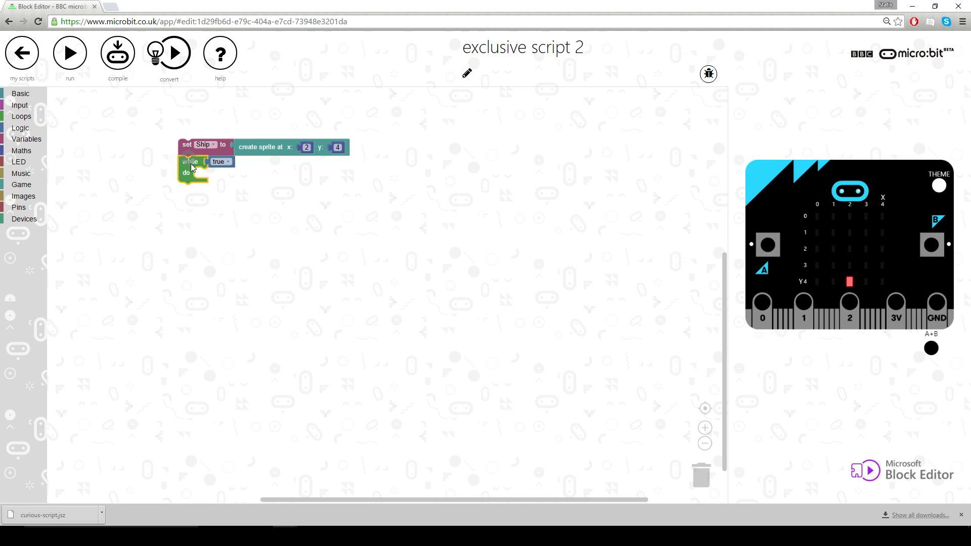
mouse_move(225, 197)
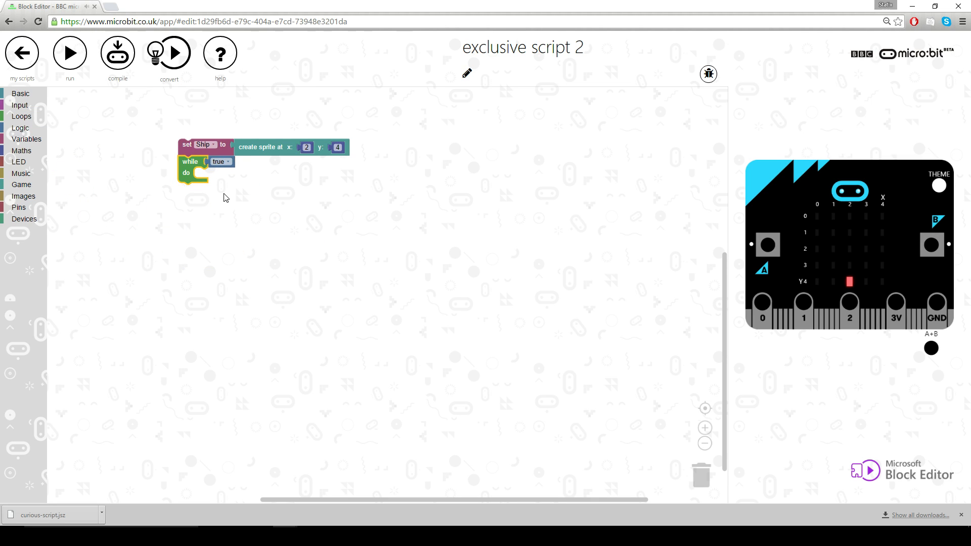
mouse_move(259, 210)
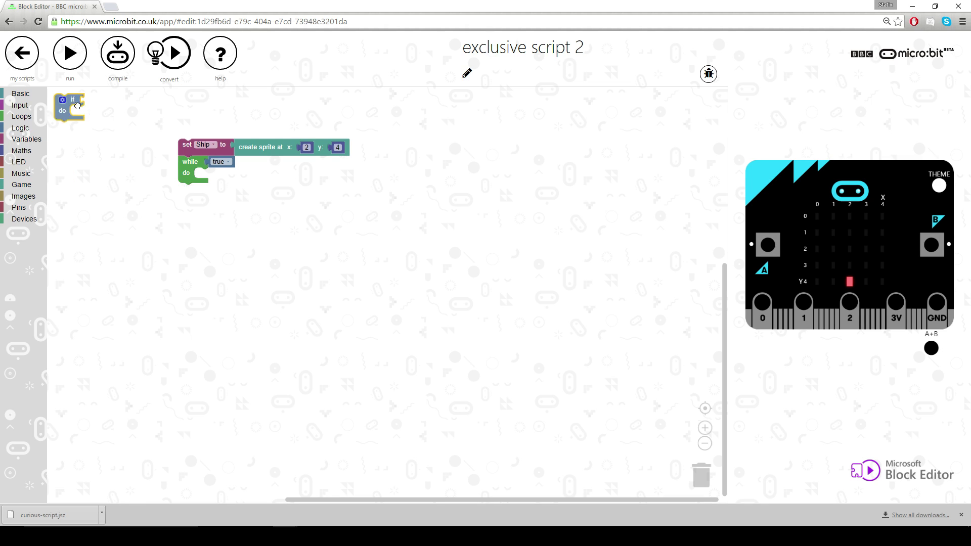
left_click_drag(70, 105, 206, 181)
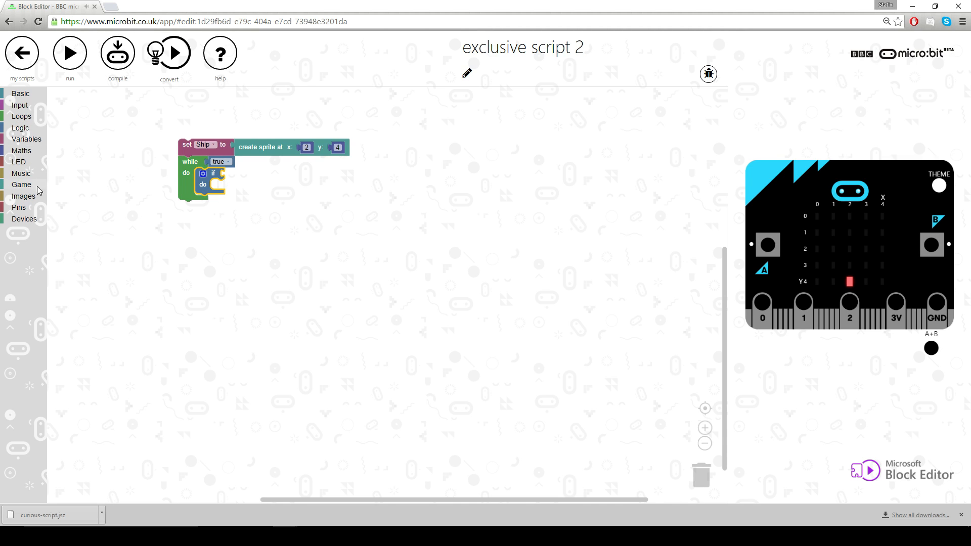
mouse_move(2, 197)
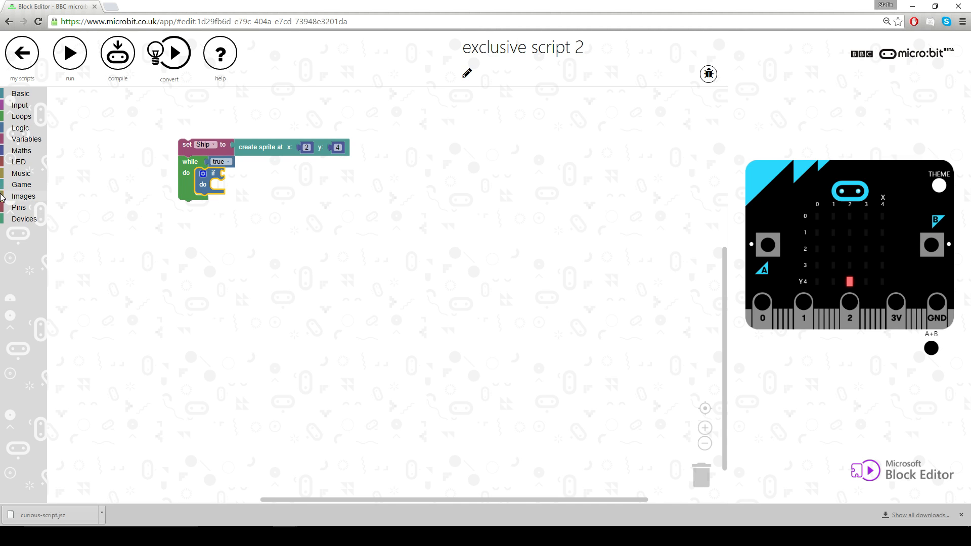
Step: Give the if the condition acceleration (mg) x less than 0
left_click(17, 128)
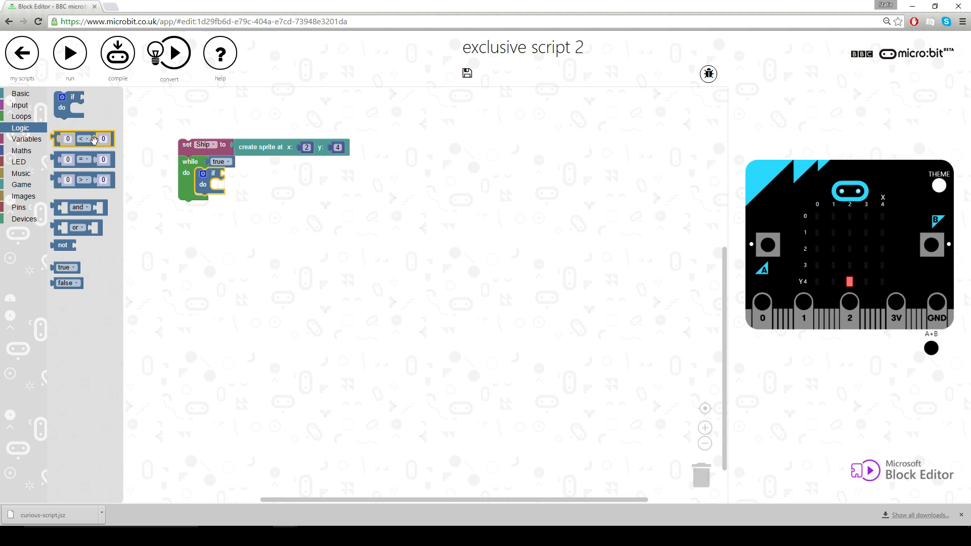
left_click_drag(81, 138, 251, 175)
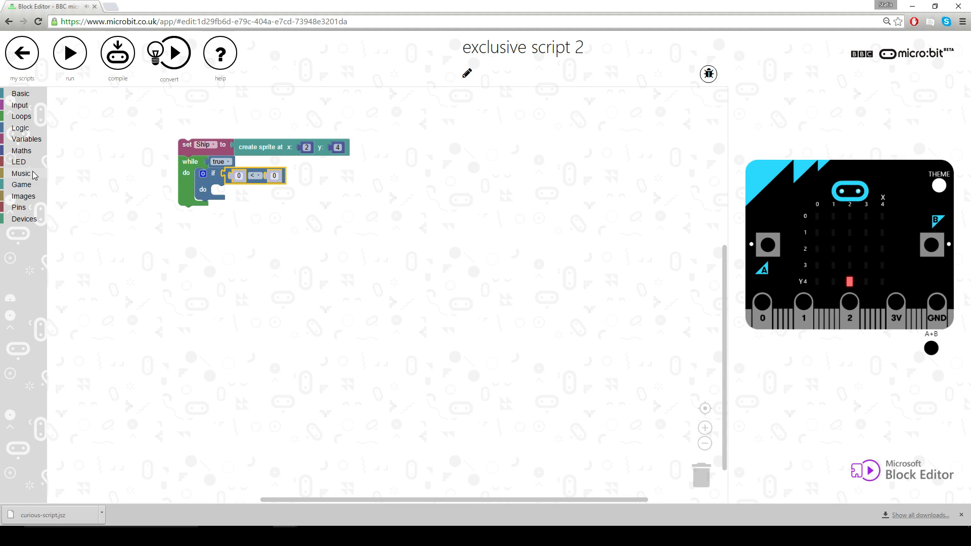
left_click(19, 105)
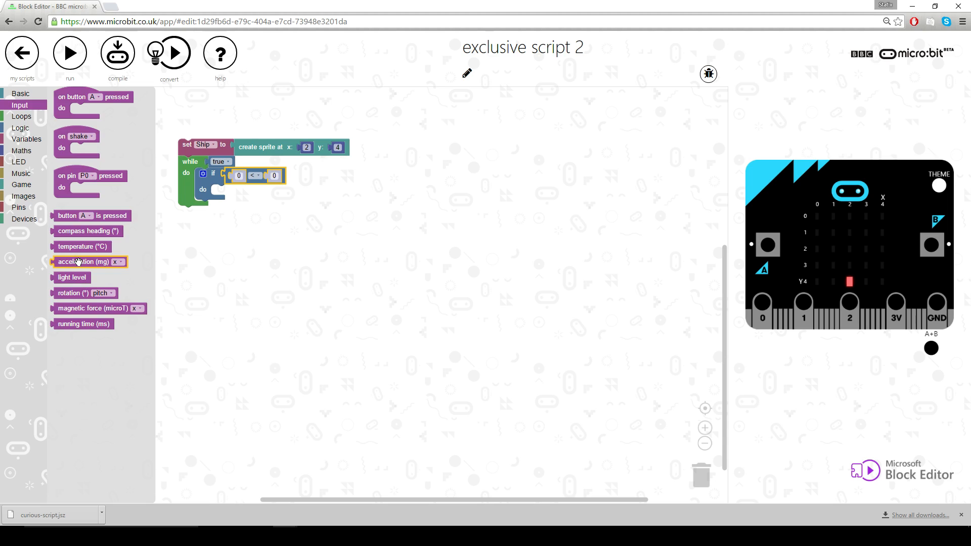
left_click_drag(84, 261, 253, 175)
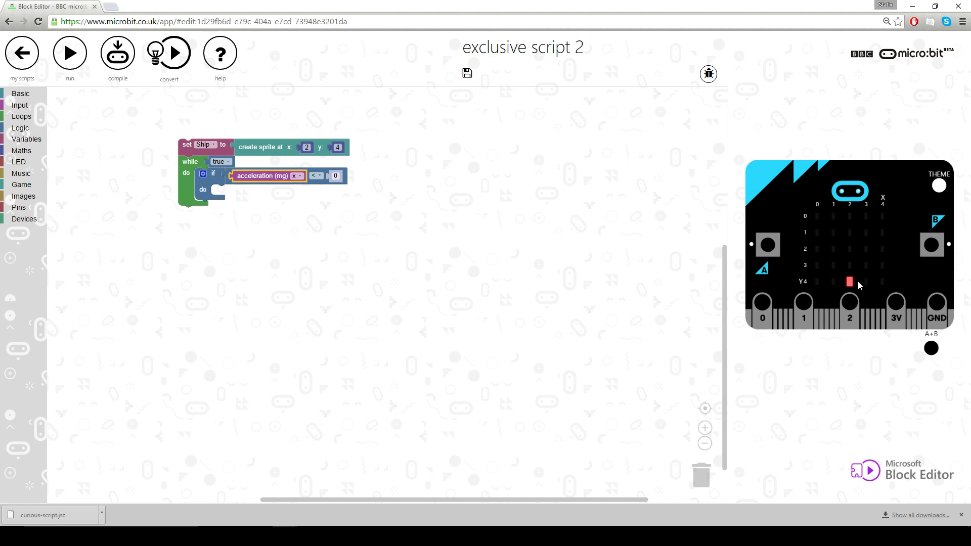
mouse_move(767, 246)
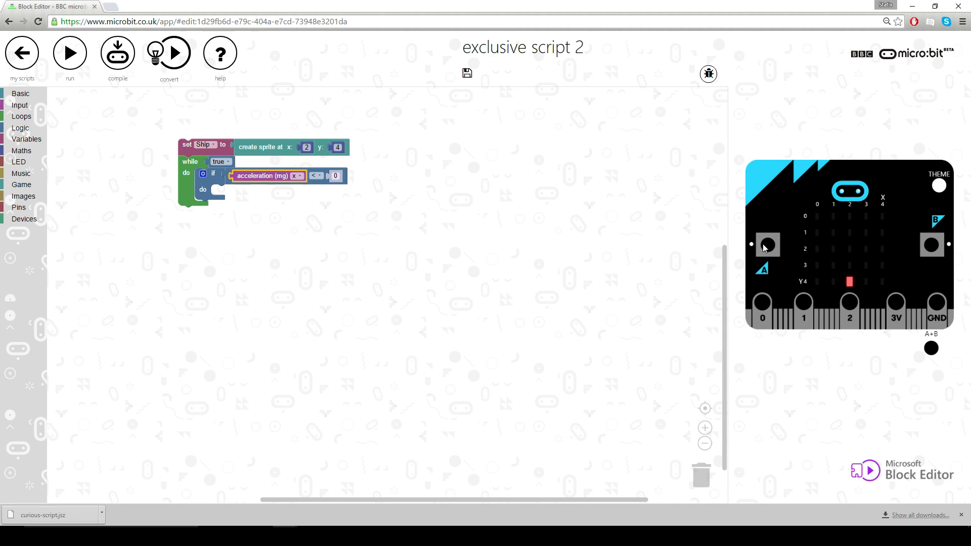
mouse_move(356, 208)
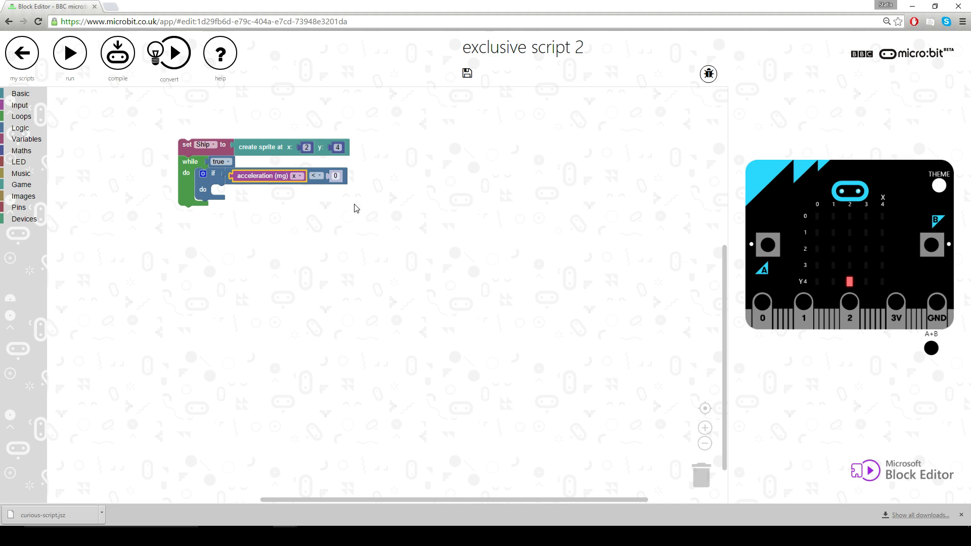
Step: Inside the if, change x of Ship by -1 using a get Ship block
left_click(22, 184)
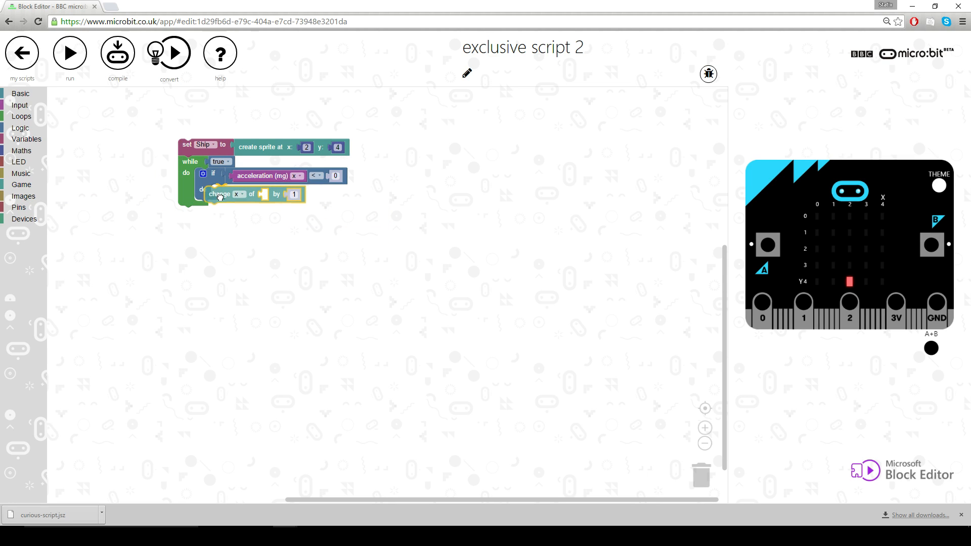
left_click_drag(220, 194, 230, 192)
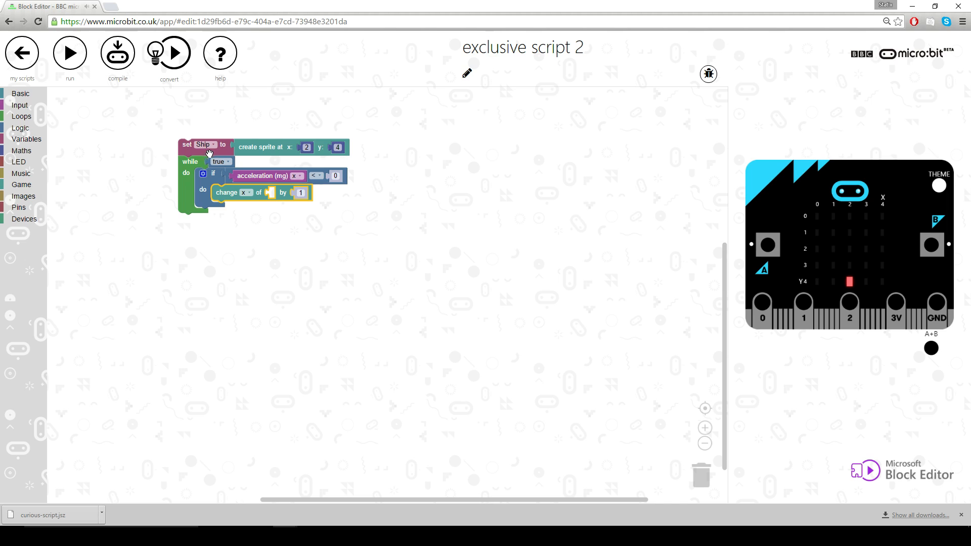
right_click(204, 146)
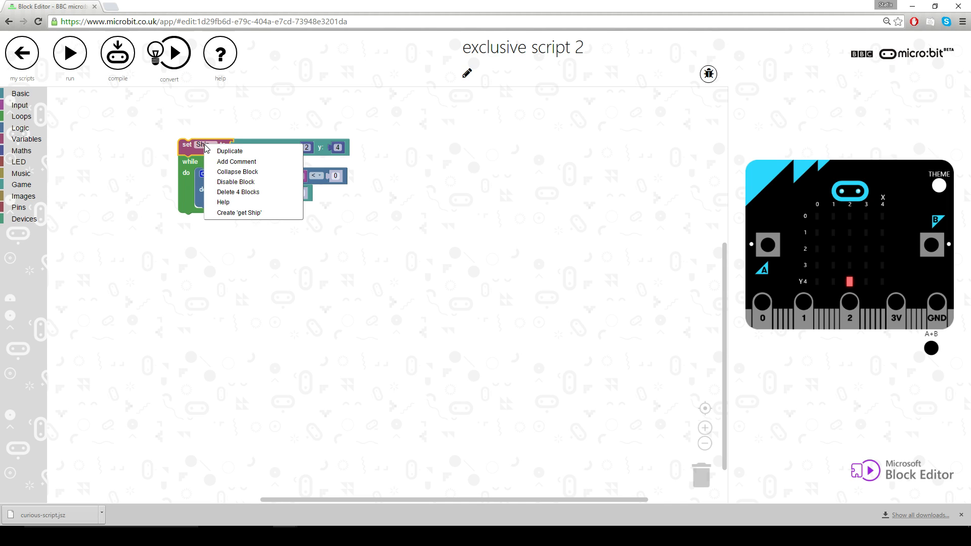
mouse_move(230, 215)
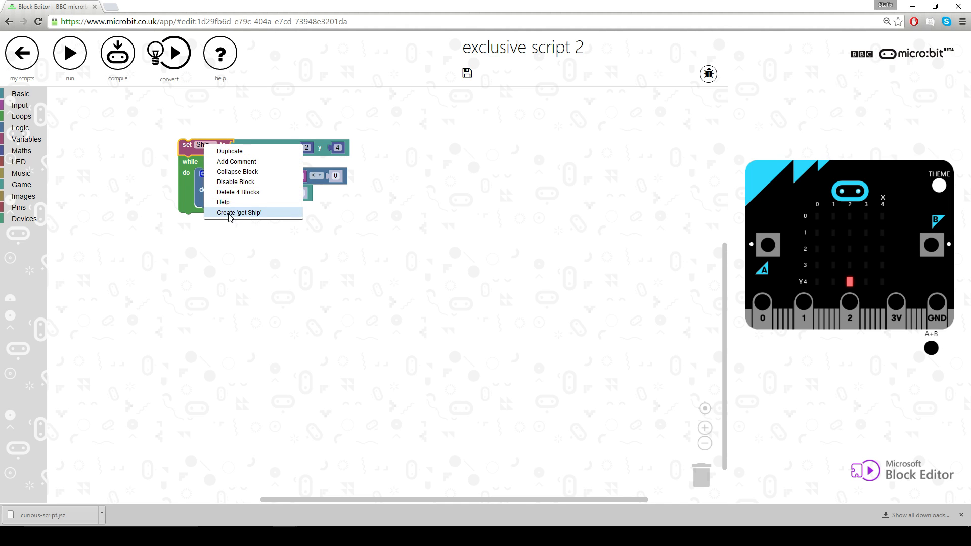
left_click(240, 213)
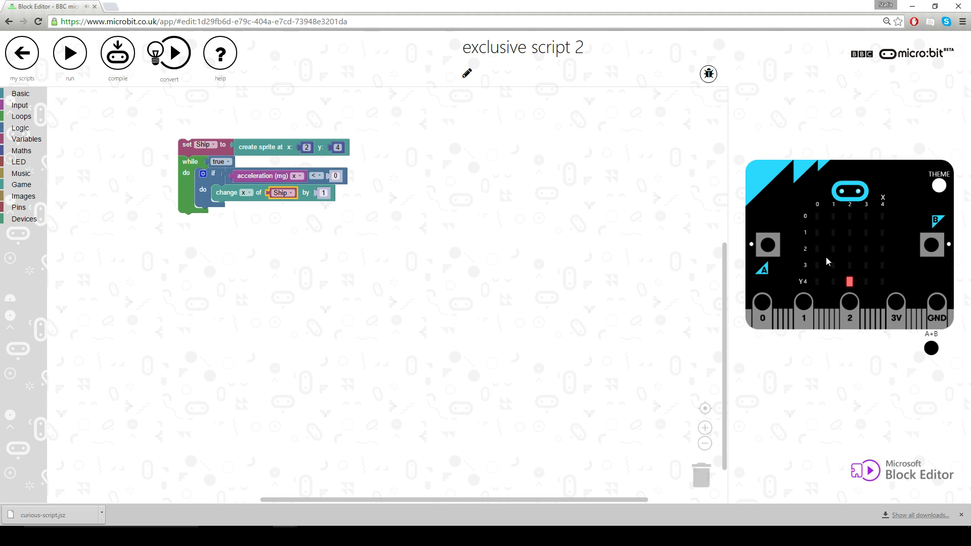
left_click(323, 193)
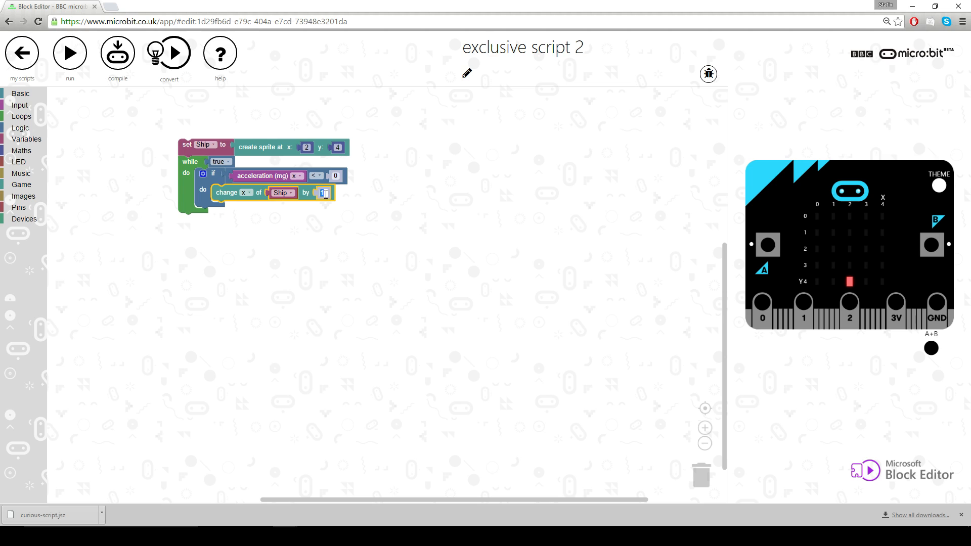
type("-1")
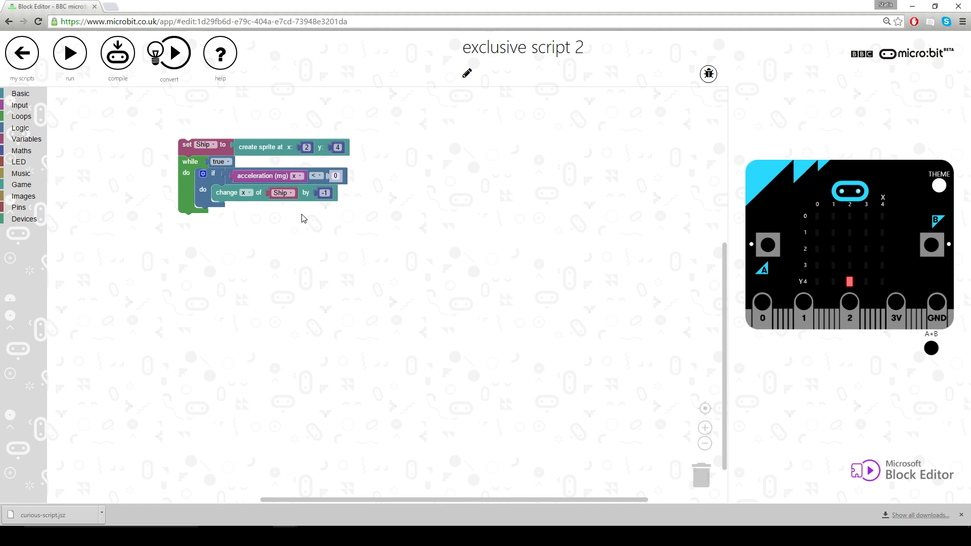
Step: Duplicate the check as acceleration x greater than 0 changing Ship's x by 1
right_click(212, 173)
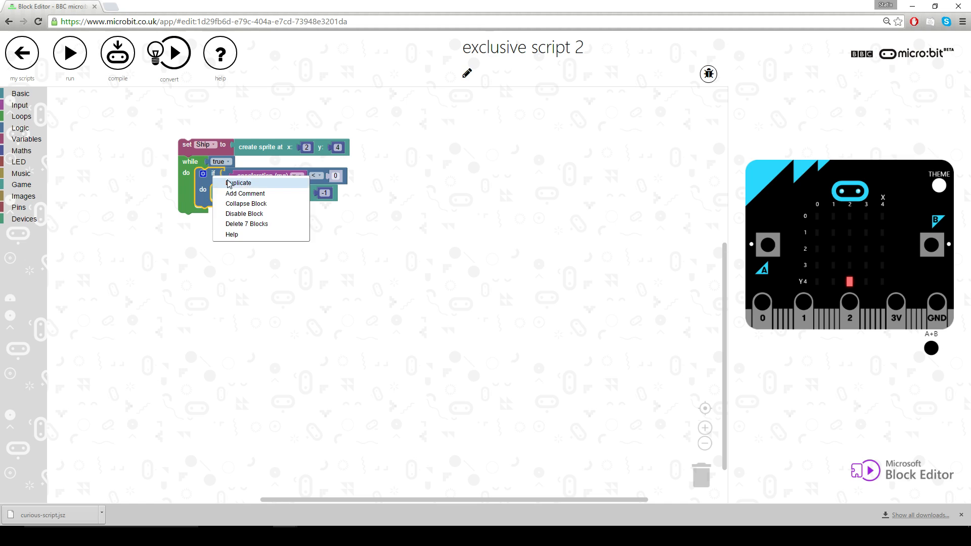
left_click(238, 182)
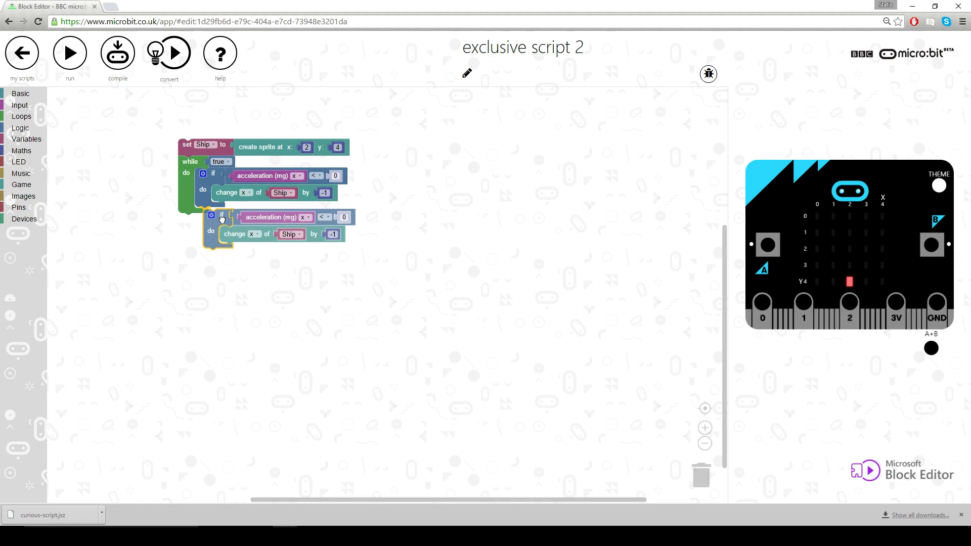
left_click(317, 215)
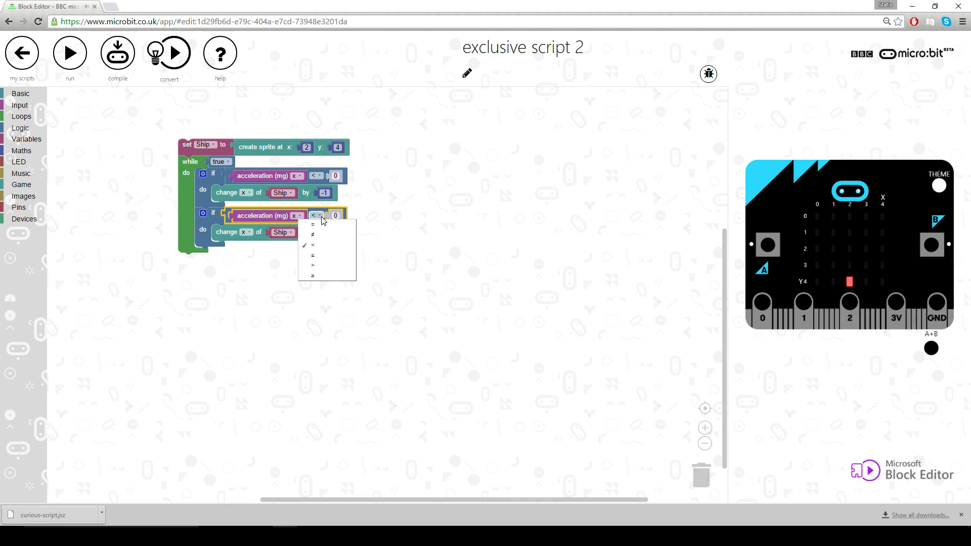
left_click(312, 265)
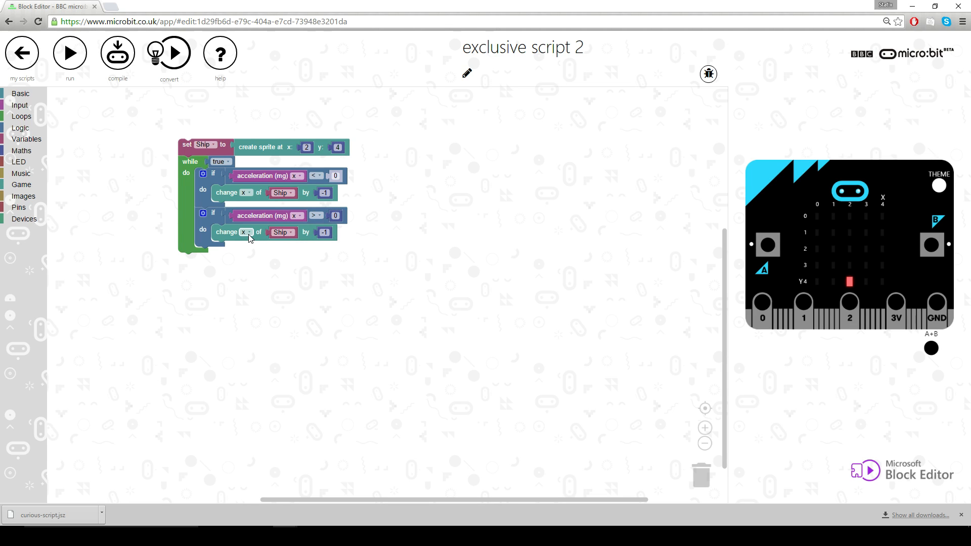
left_click(324, 232)
type("1")
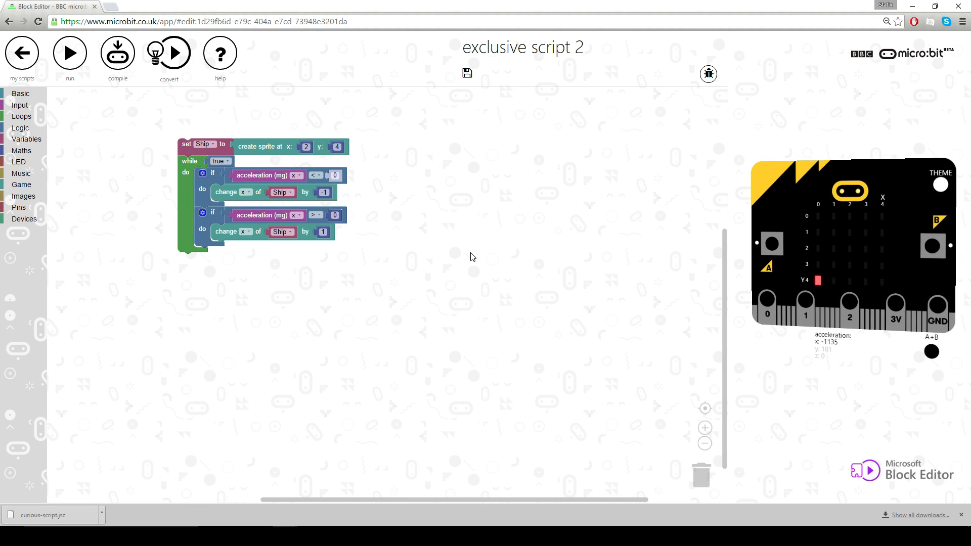
mouse_move(370, 269)
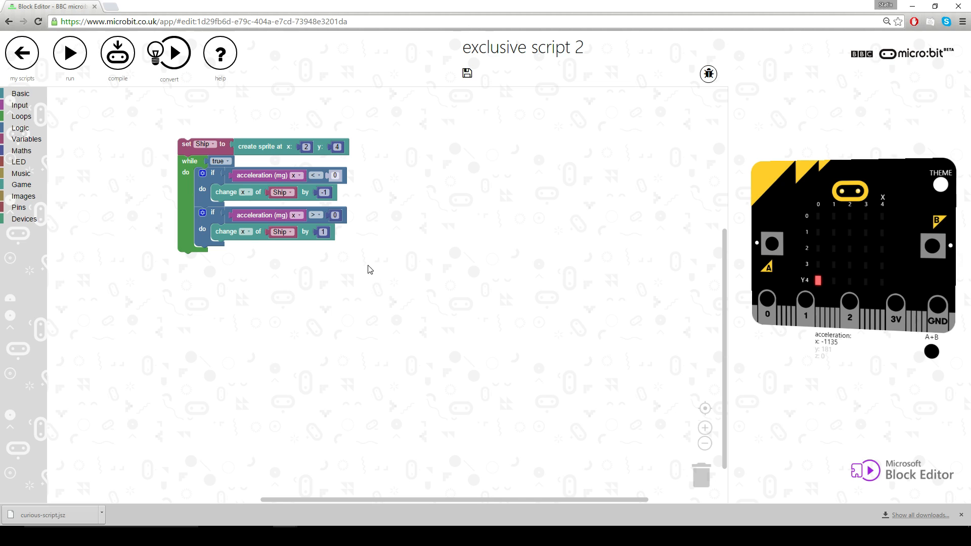
Step: Add a third if at the end of the loop with a button-is-pressed condition
left_click(16, 128)
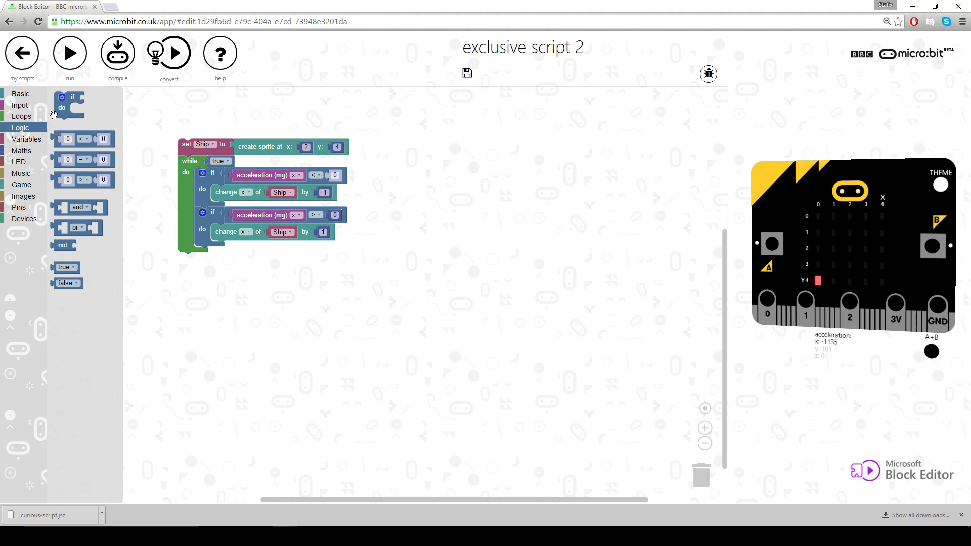
left_click_drag(68, 103, 211, 254)
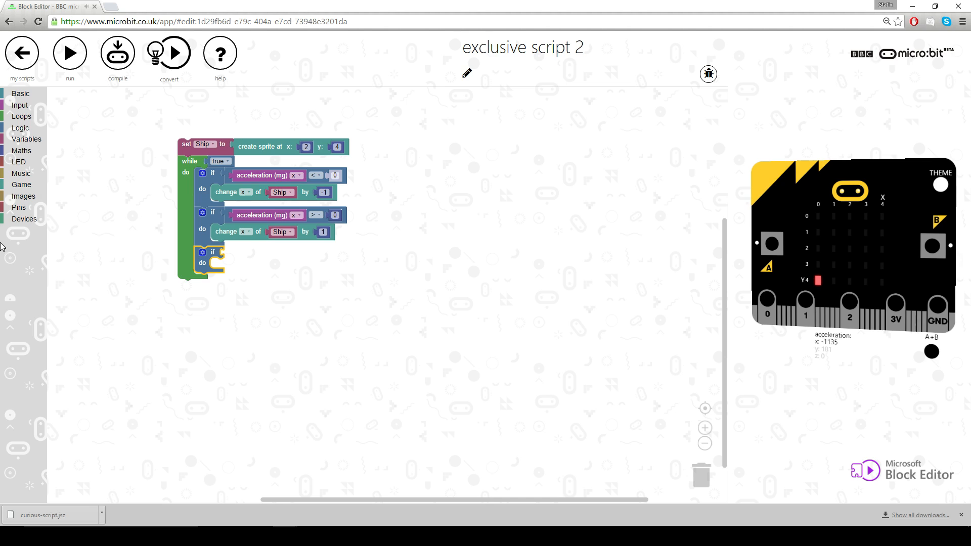
left_click(19, 104)
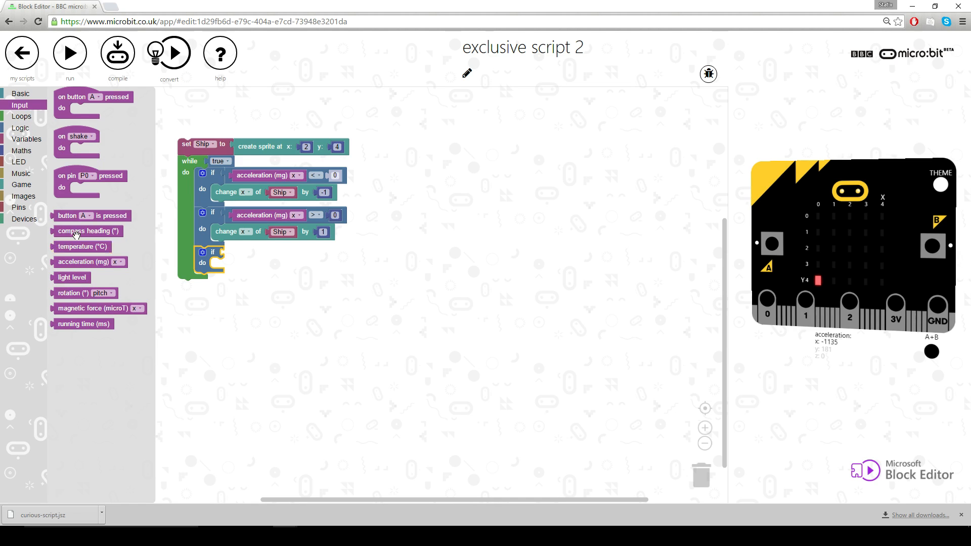
left_click_drag(92, 216, 279, 261)
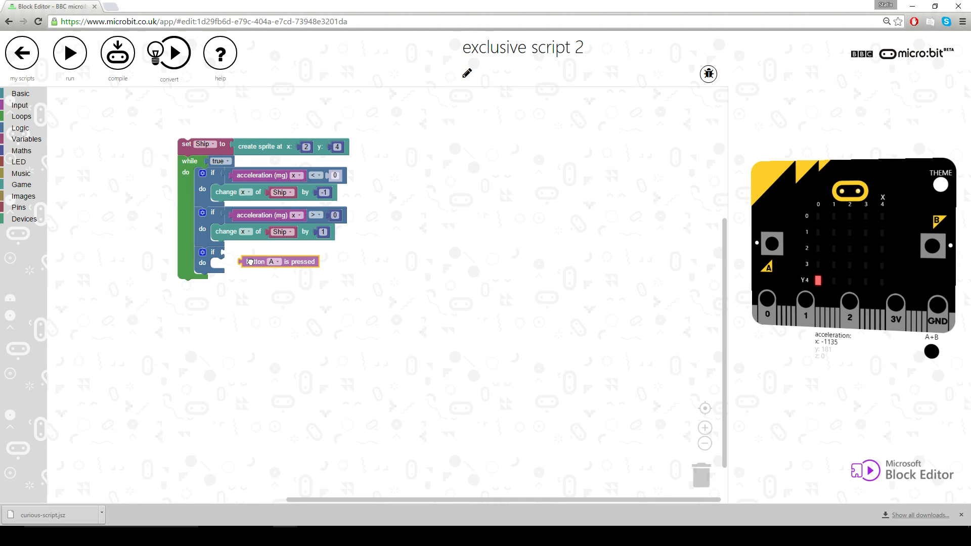
left_click_drag(277, 261, 257, 252)
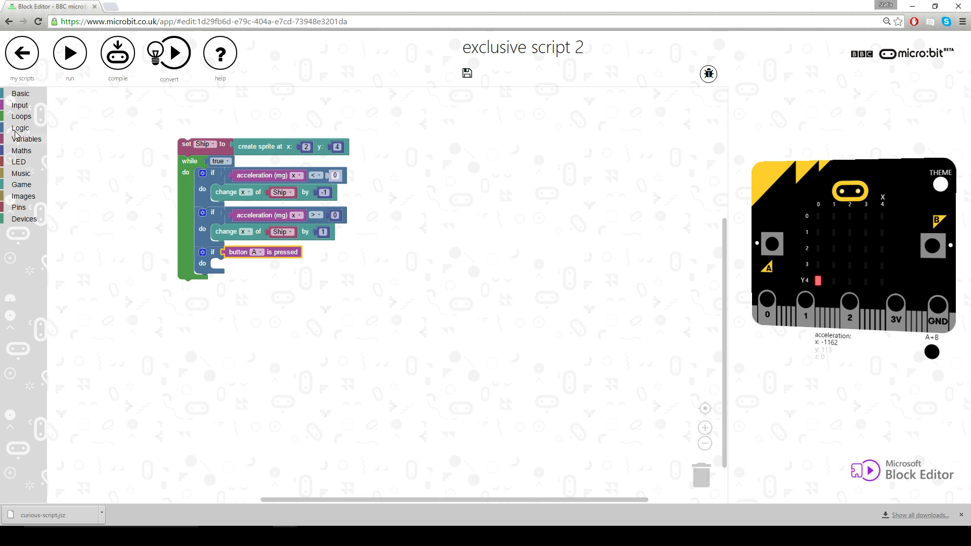
Step: Make the condition button A pressed or button B pressed
left_click(19, 127)
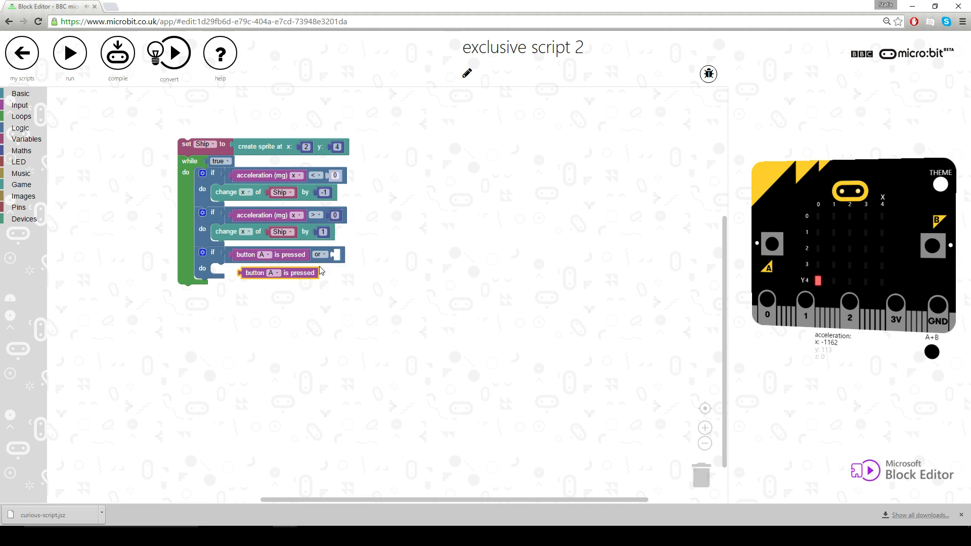
left_click_drag(278, 273, 371, 255)
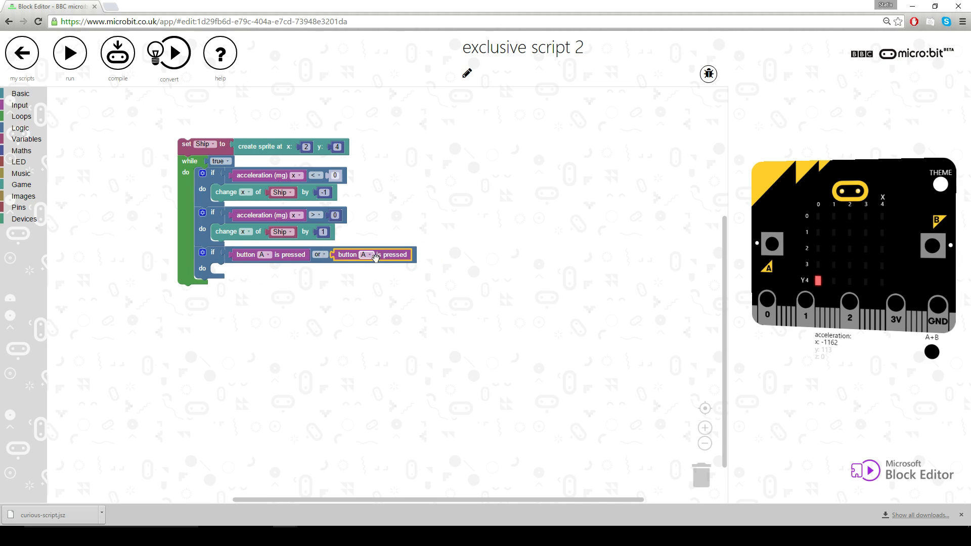
left_click(364, 255)
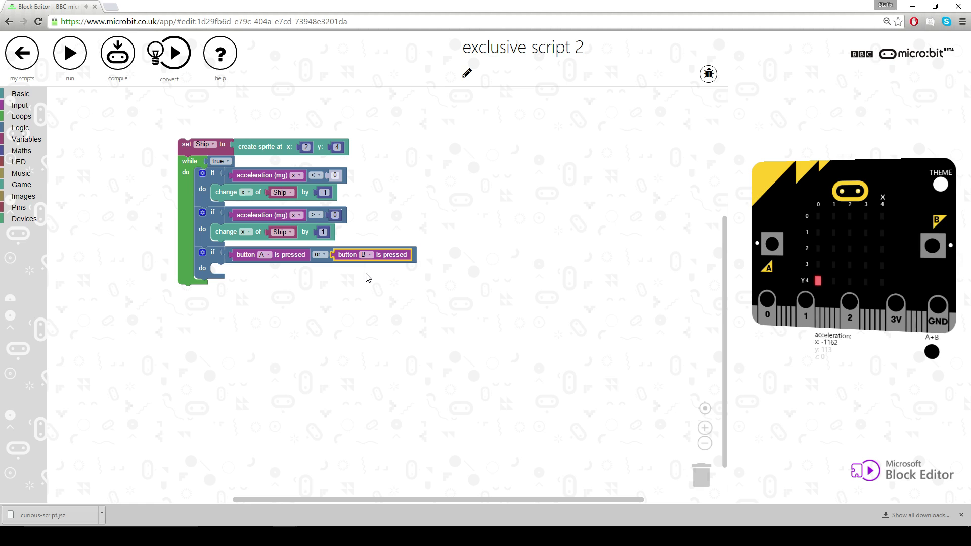
mouse_move(358, 287)
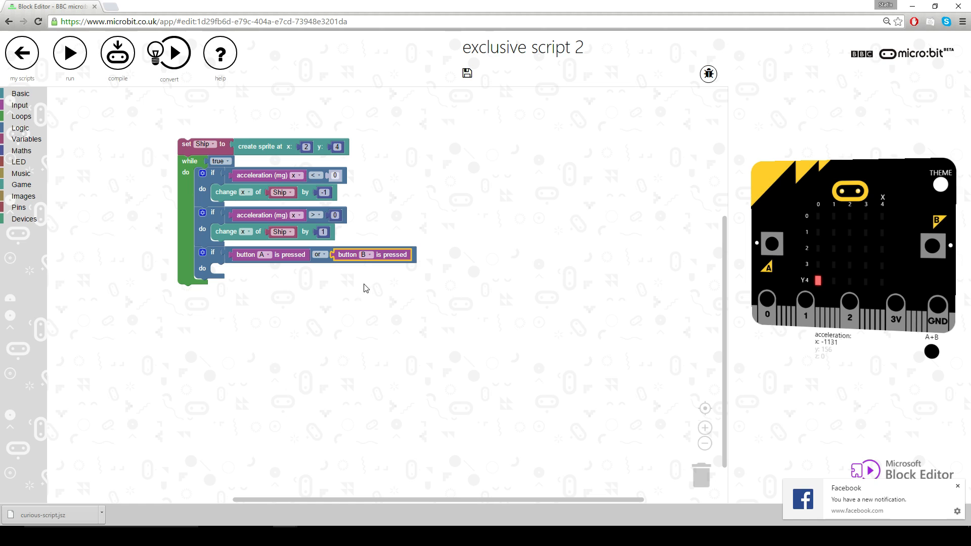
mouse_move(348, 311)
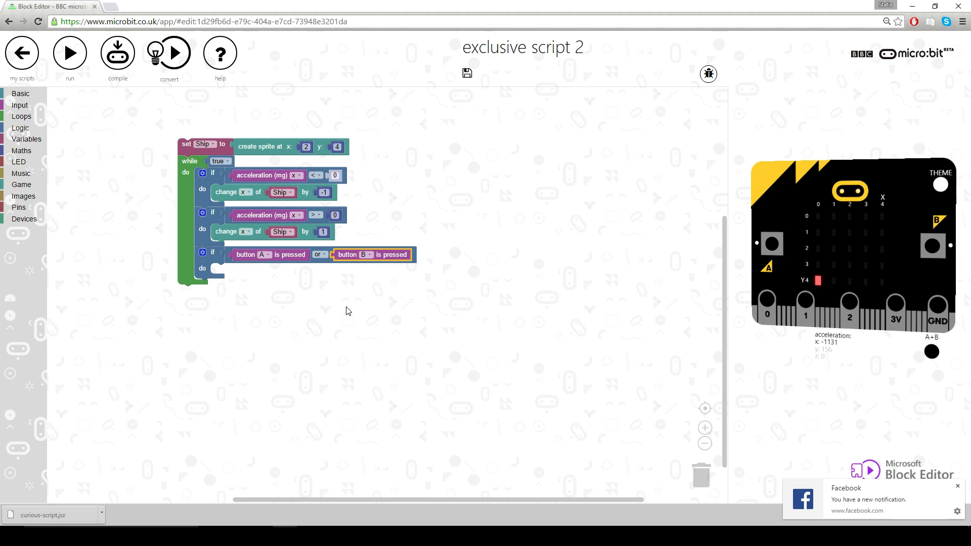
mouse_move(382, 335)
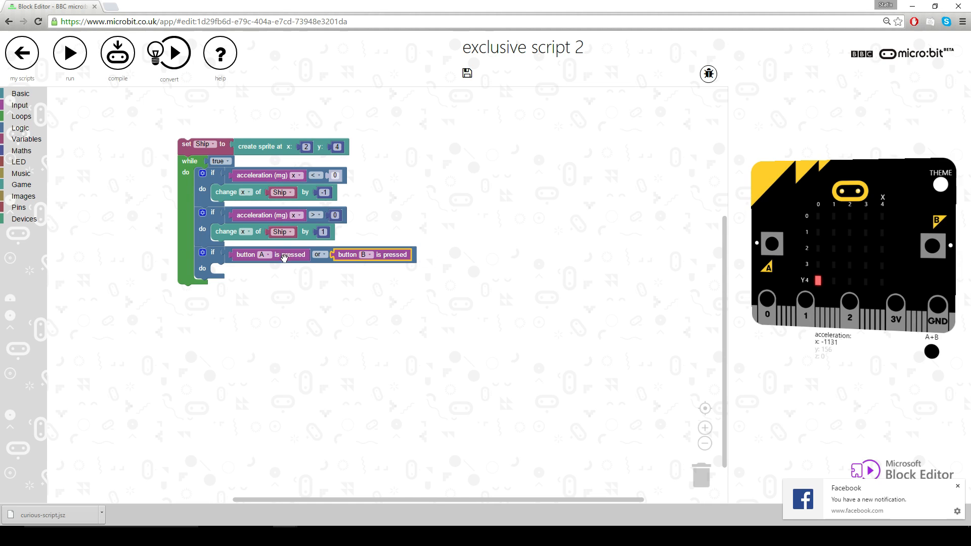
mouse_move(272, 263)
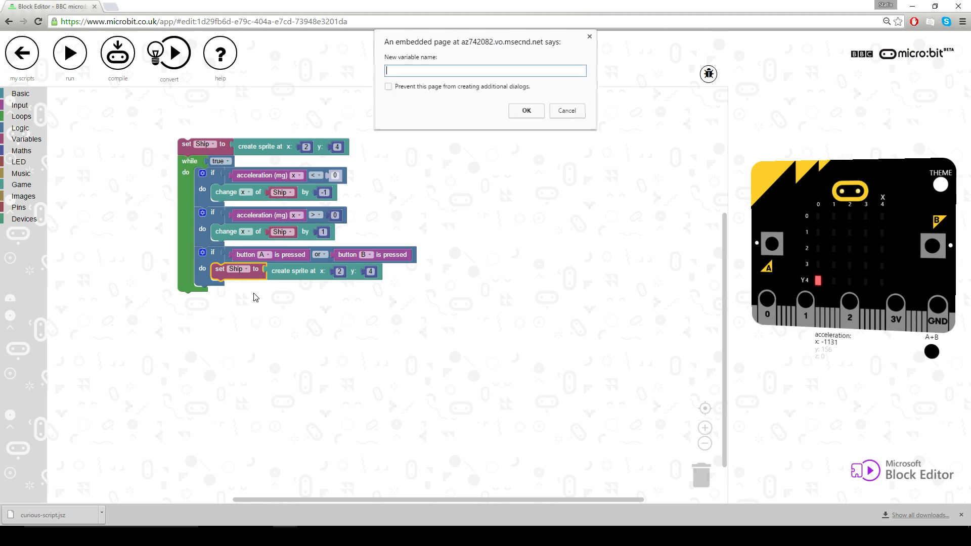
Step: Name the new variable Bullet for the sprite created on button press
type("Bulle")
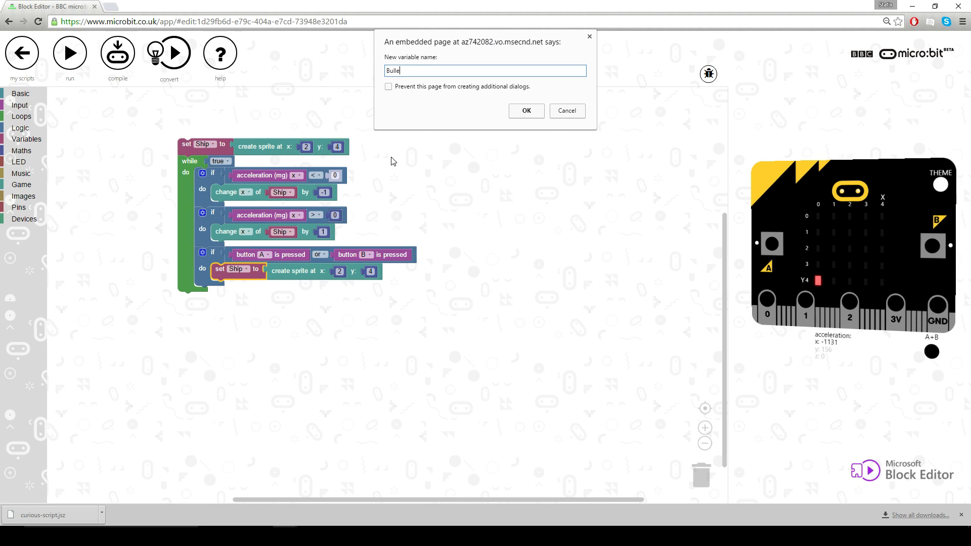
left_click(527, 111)
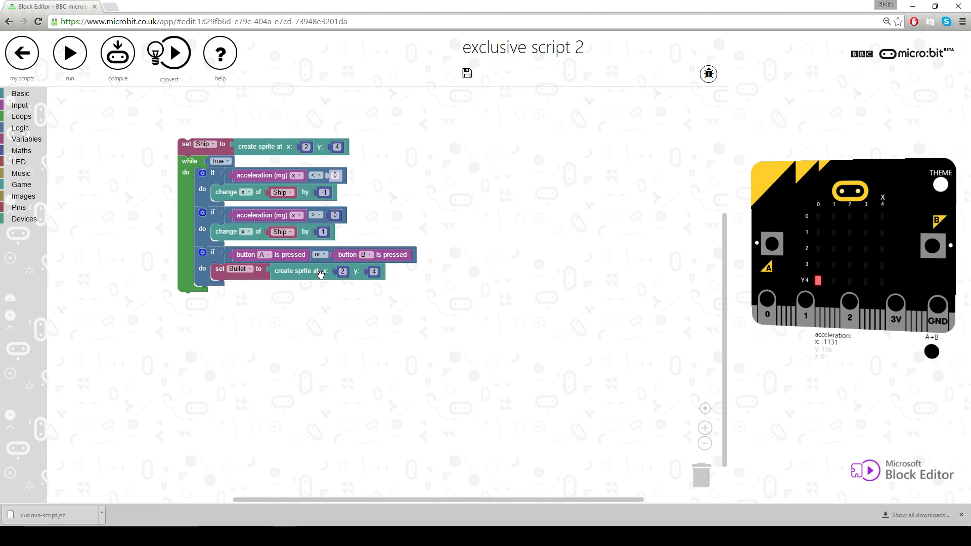
mouse_move(705, 330)
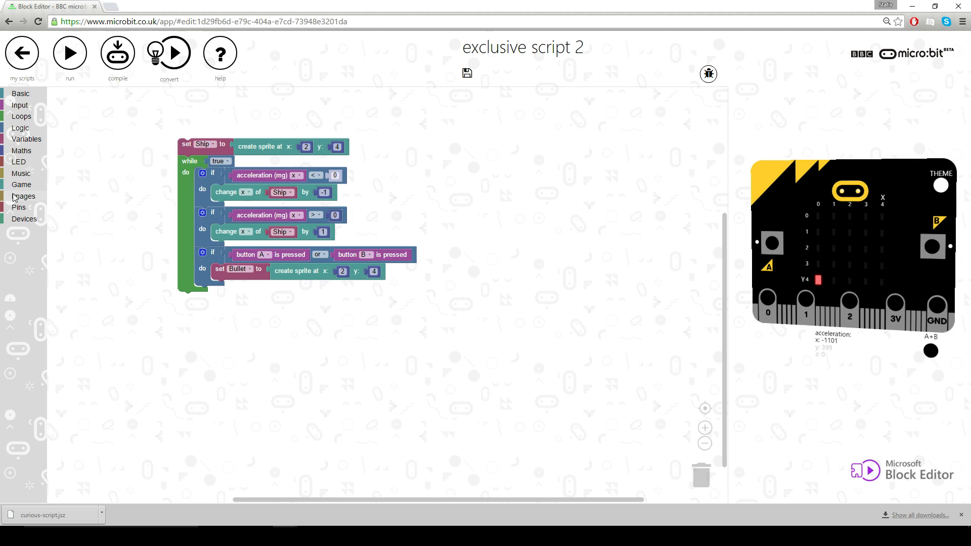
Step: Create the Bullet sprite at x of Ship and y of Ship
left_click(22, 184)
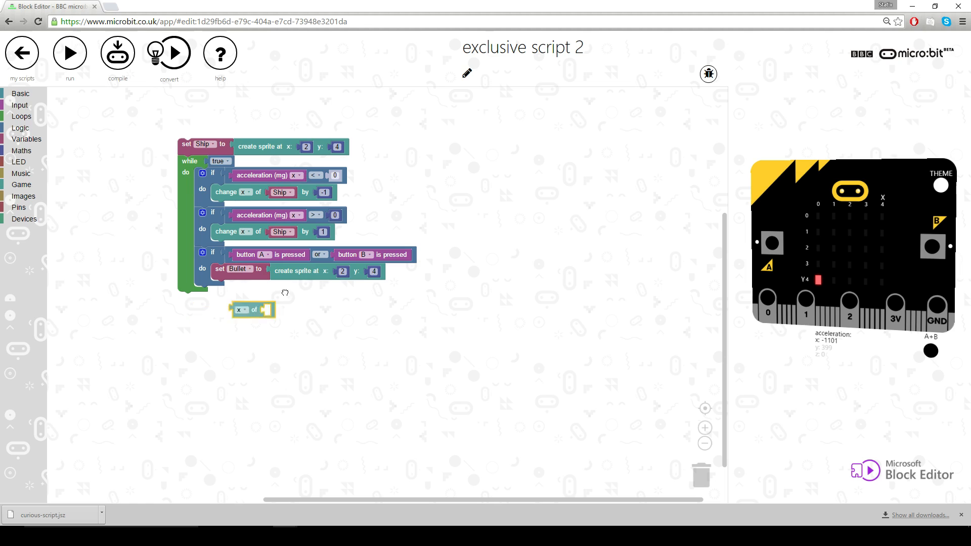
left_click_drag(251, 310, 350, 274)
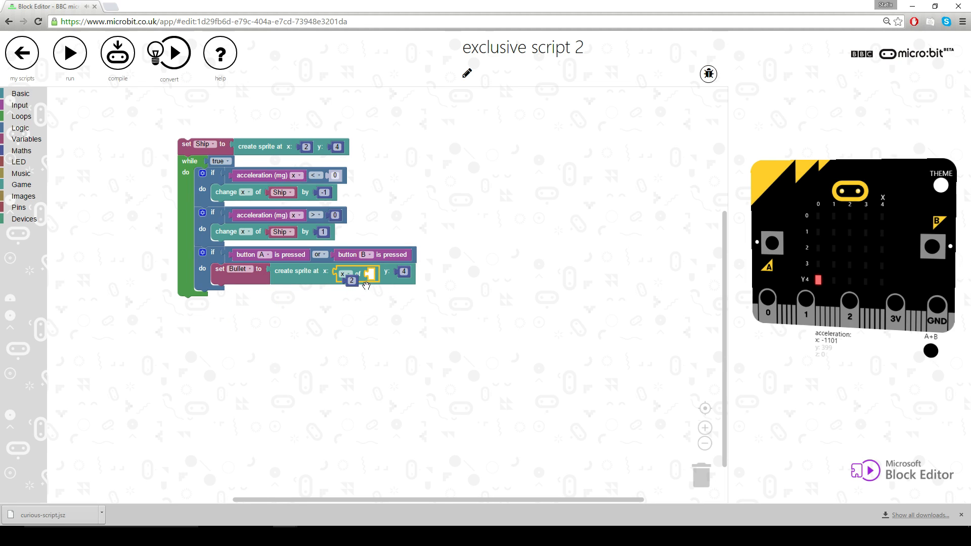
left_click_drag(351, 281, 343, 370)
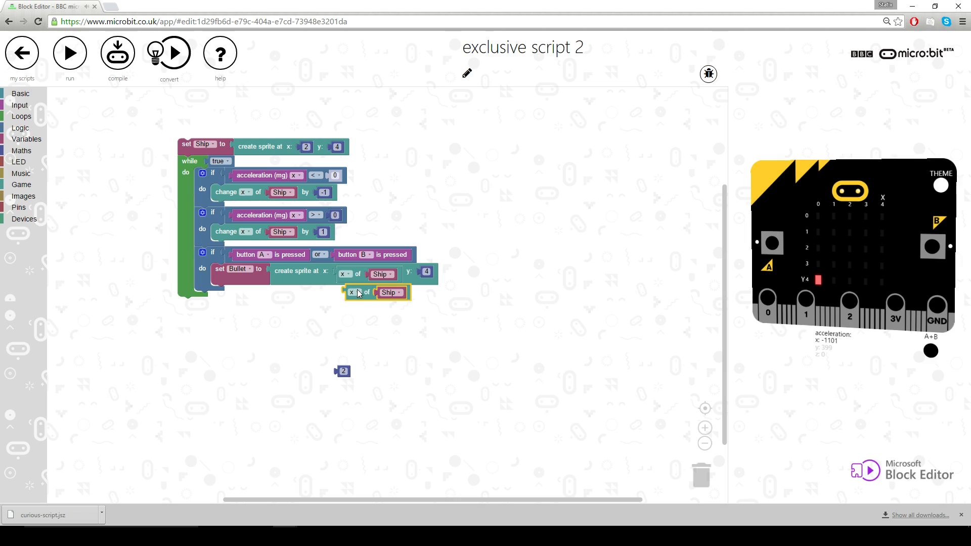
left_click_drag(359, 292, 440, 274)
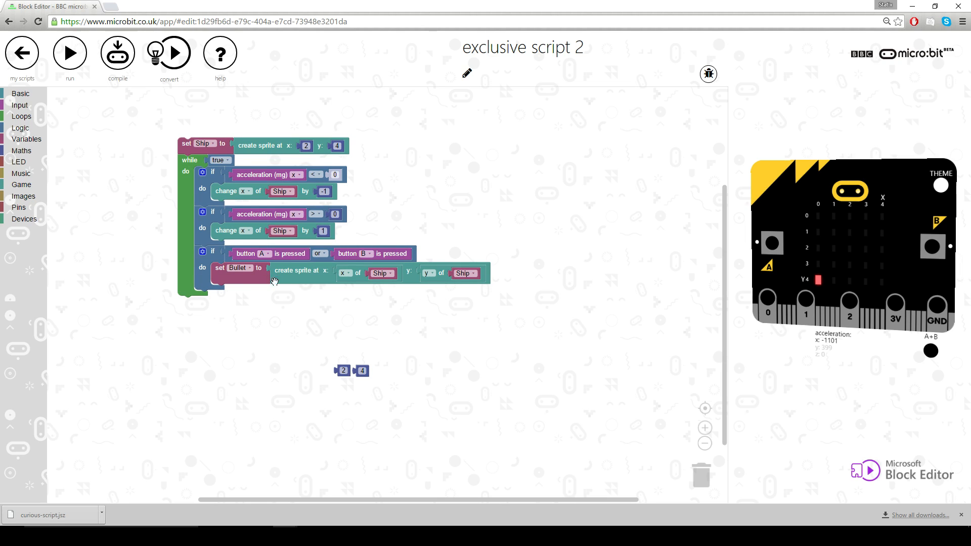
mouse_move(405, 267)
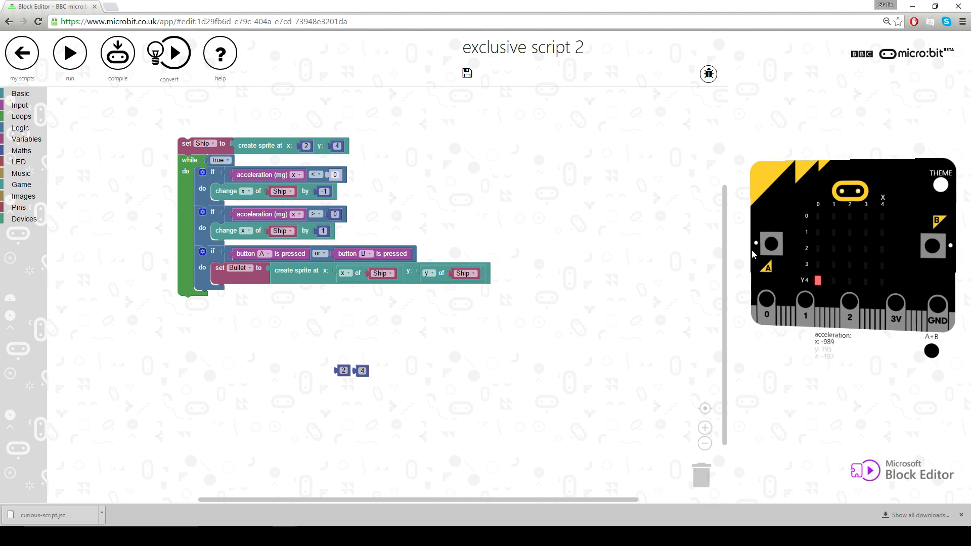
Step: Run the simulator and press A to test firing a bullet
left_click(70, 53)
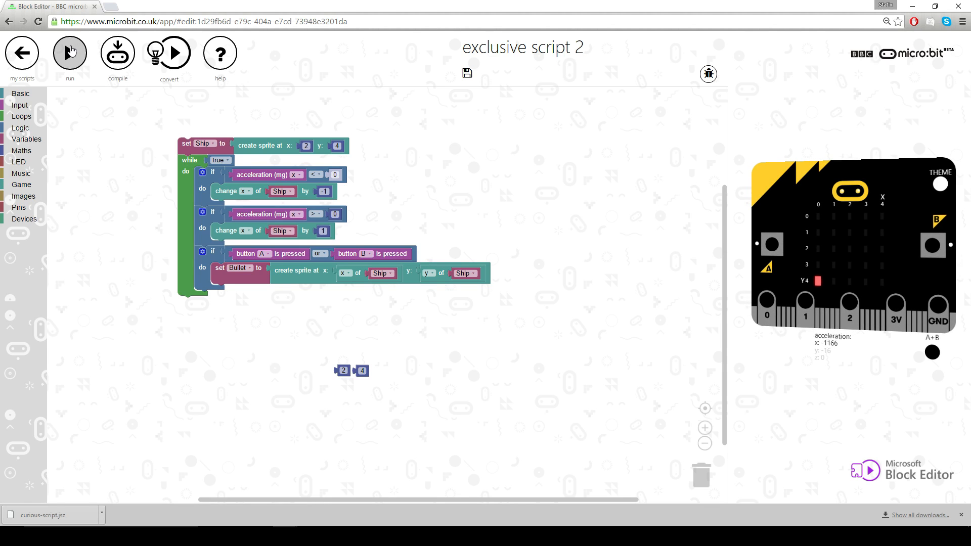
left_click(68, 52)
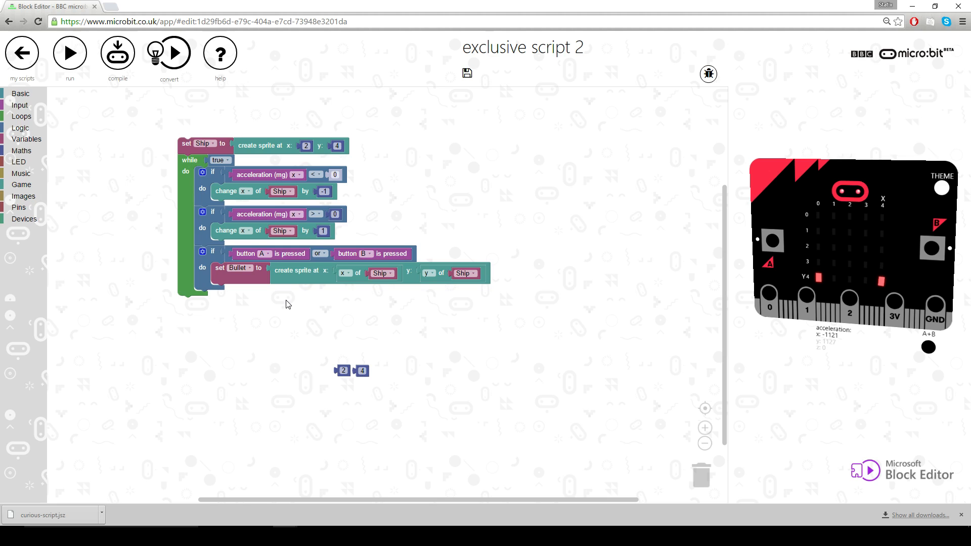
mouse_move(285, 299)
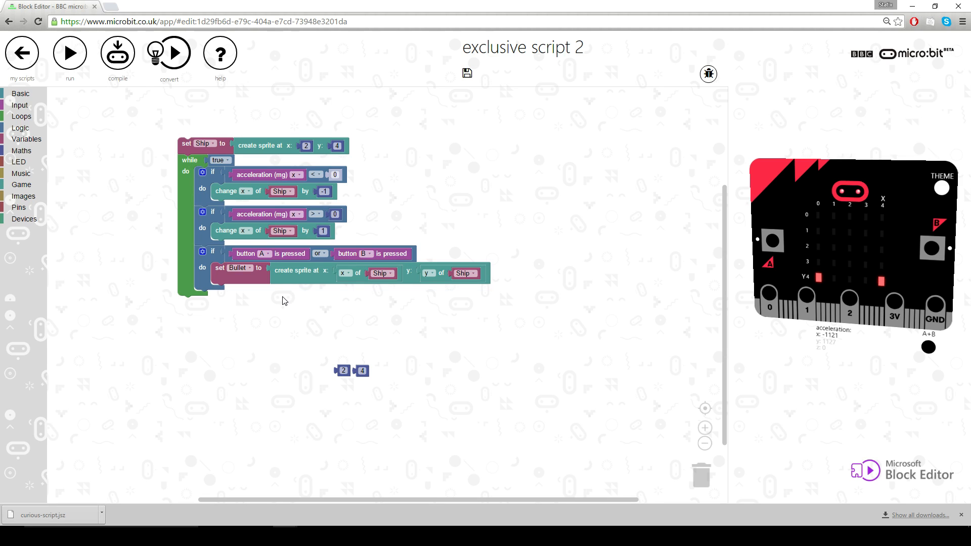
Step: Add a repeat 4 times loop right after setting Bullet
left_click(20, 117)
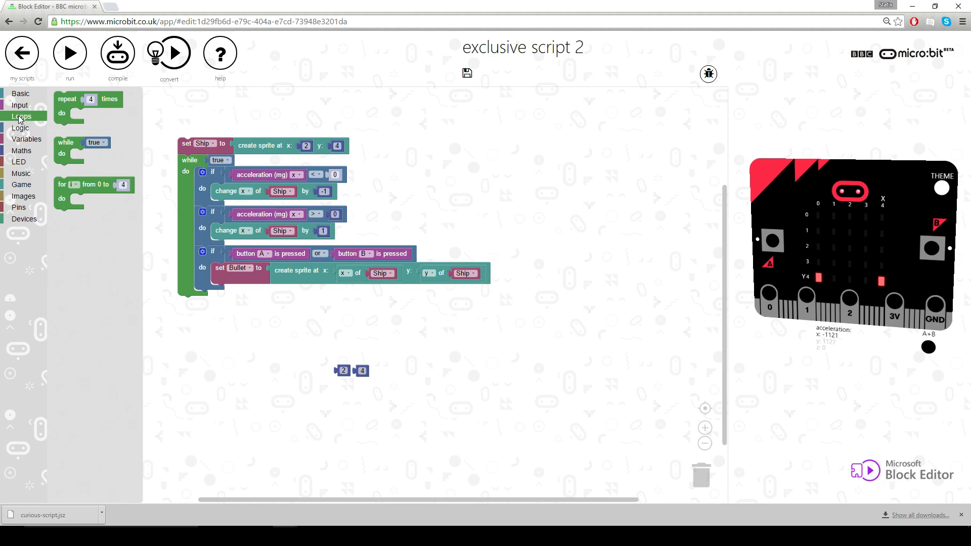
left_click_drag(87, 105, 230, 322)
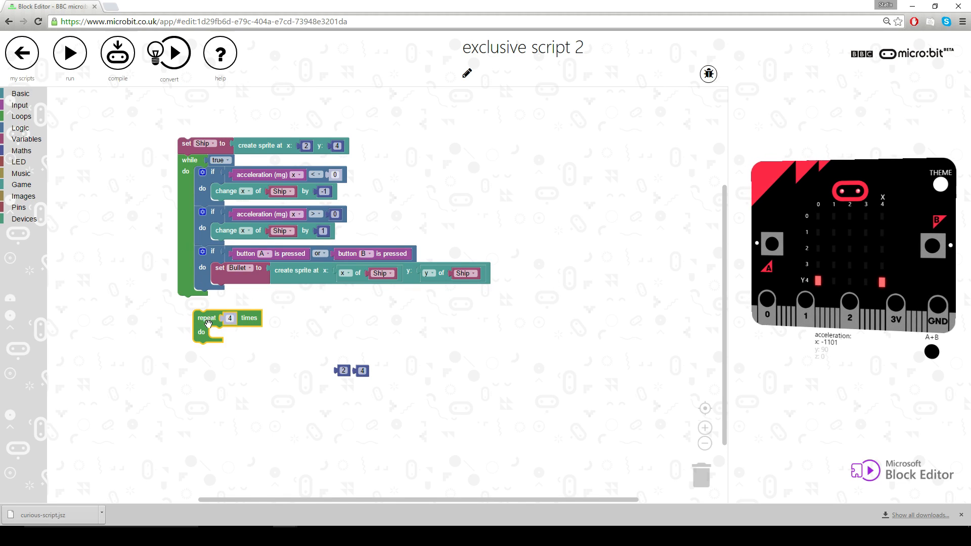
left_click_drag(206, 318, 227, 290)
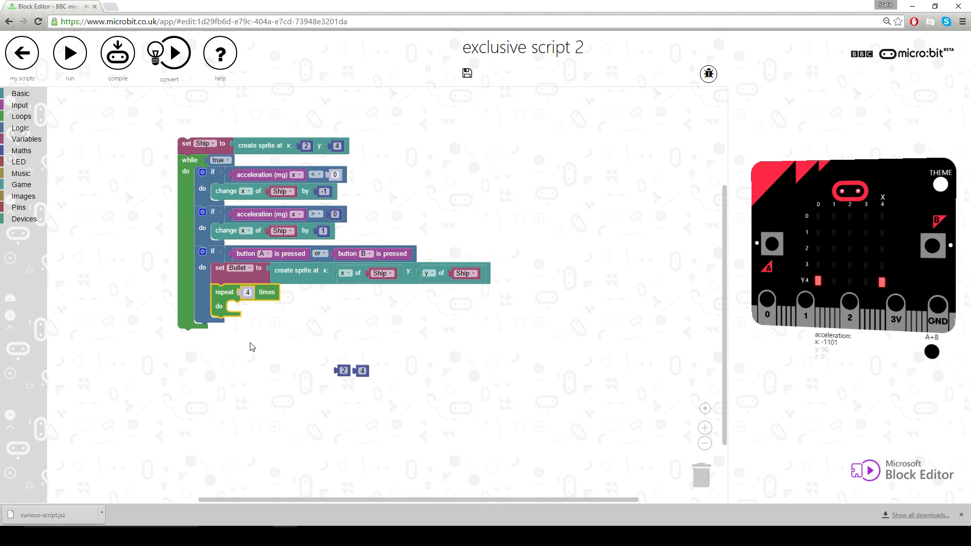
mouse_move(67, 217)
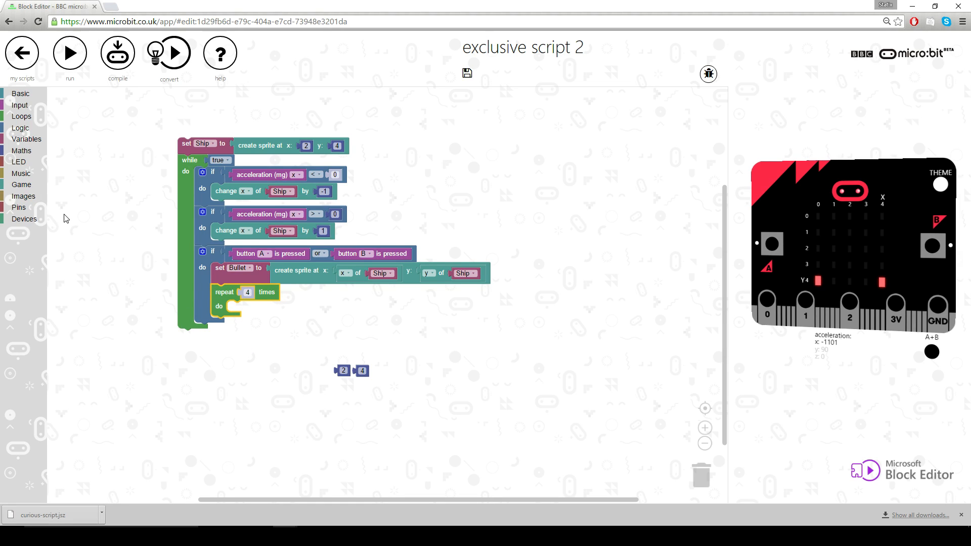
Step: Inside the repeat, change y of Bullet by -1
left_click(21, 184)
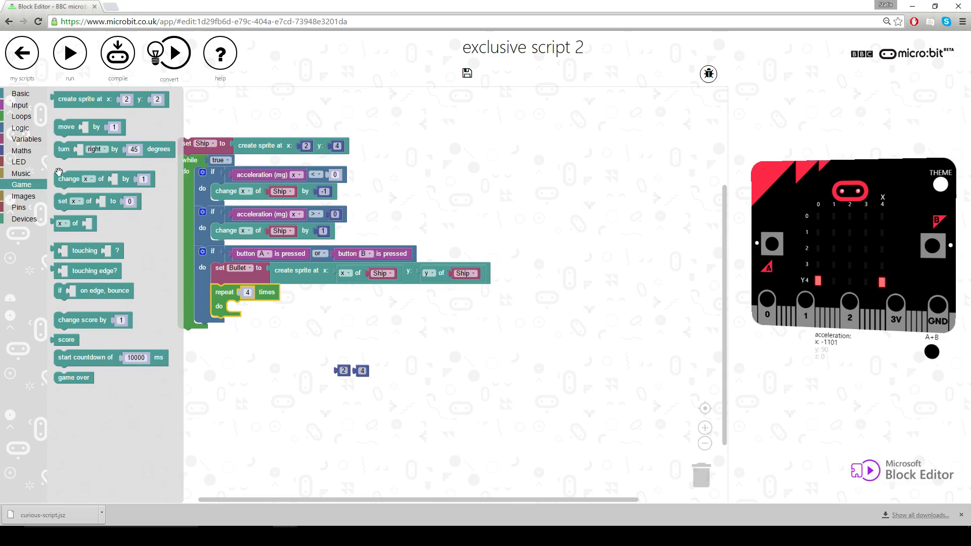
left_click_drag(81, 179, 251, 309)
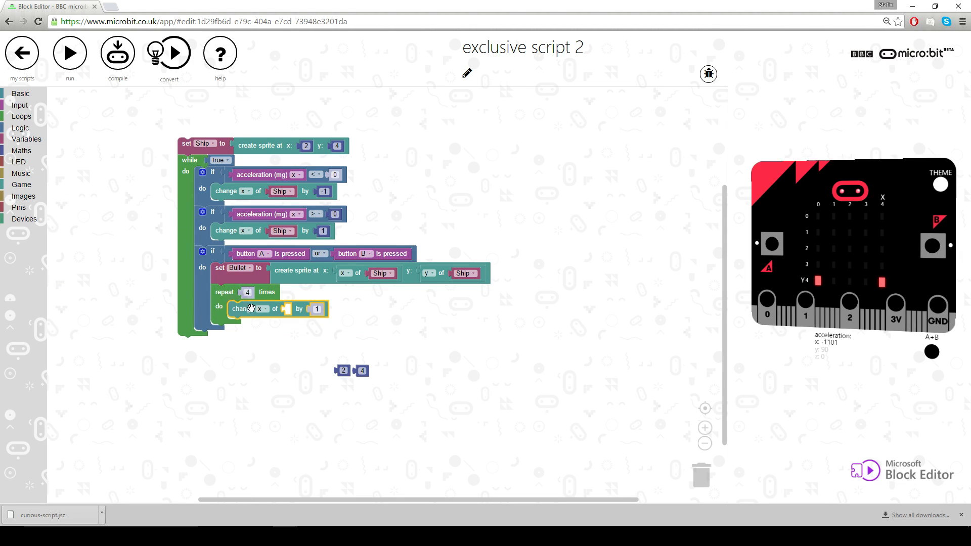
left_click(260, 309)
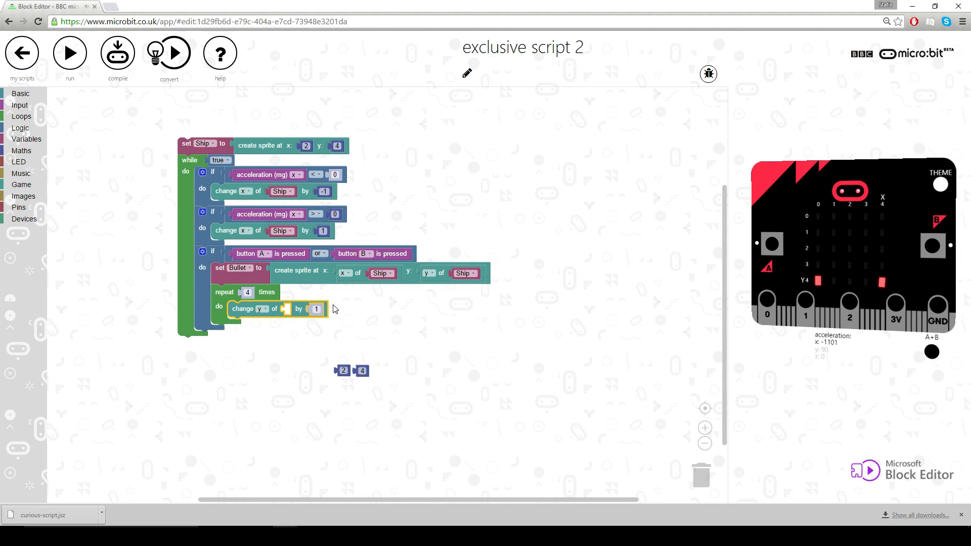
right_click(381, 273)
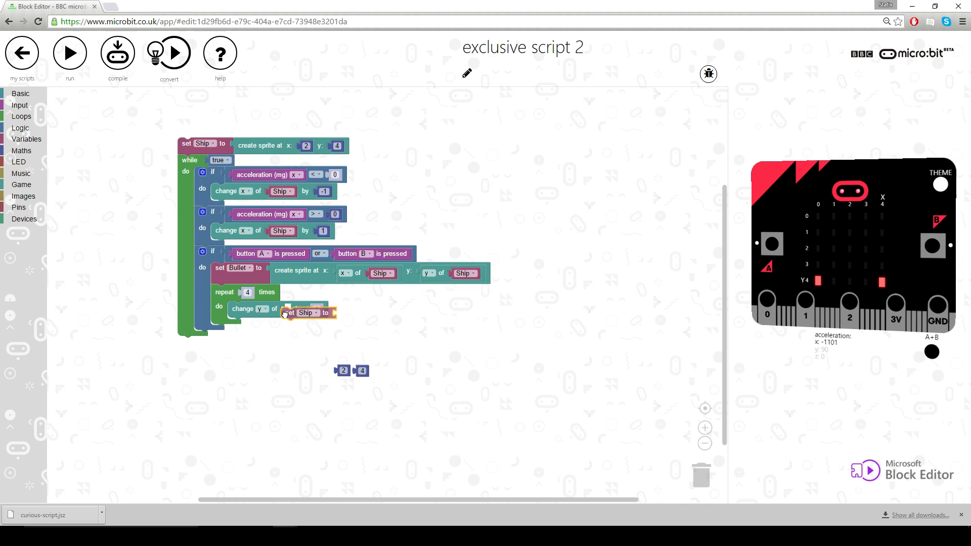
left_click_drag(304, 313, 318, 333)
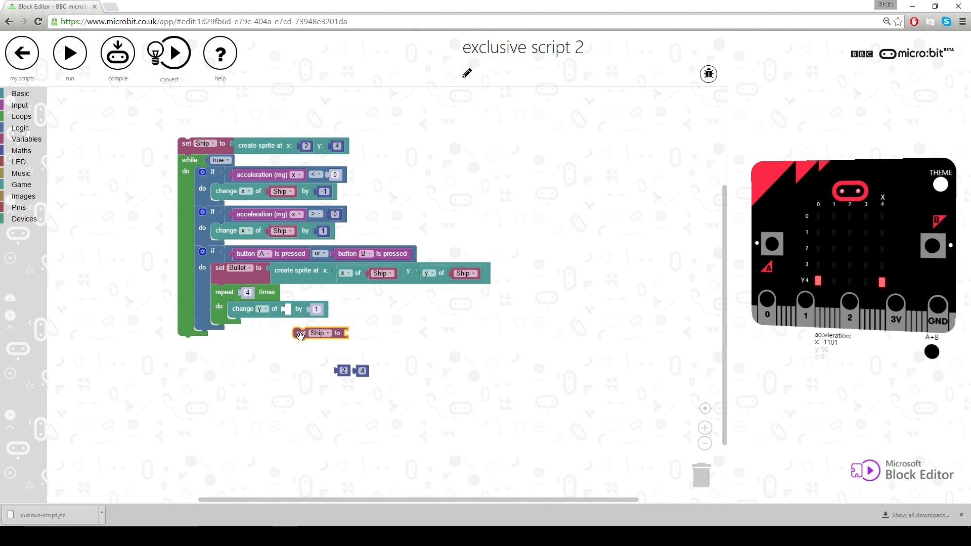
left_click_drag(321, 333, 700, 476)
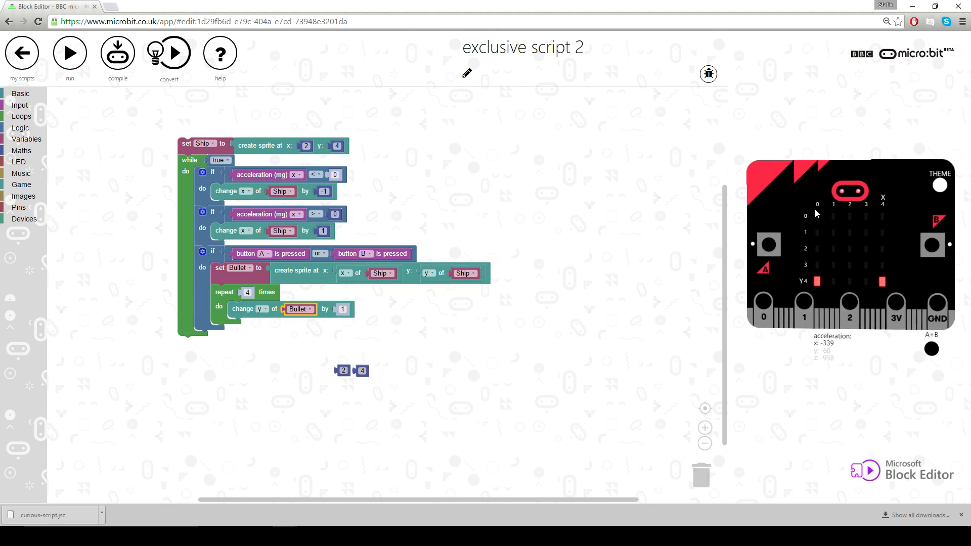
left_click(342, 309)
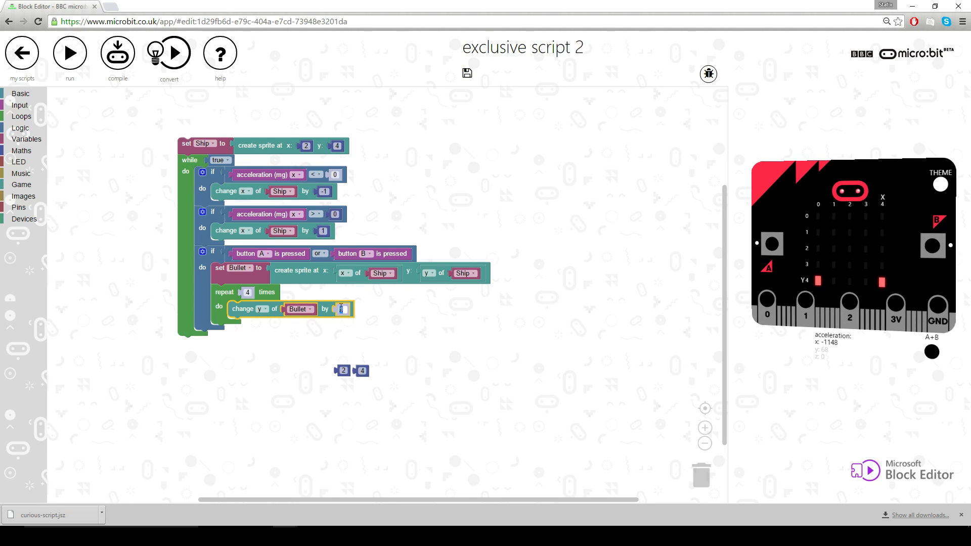
type("-1")
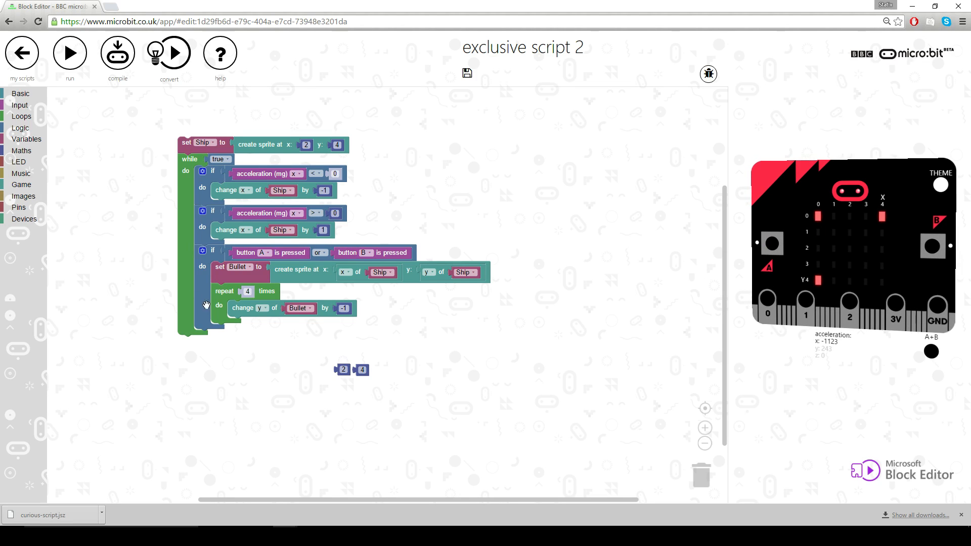
mouse_move(111, 251)
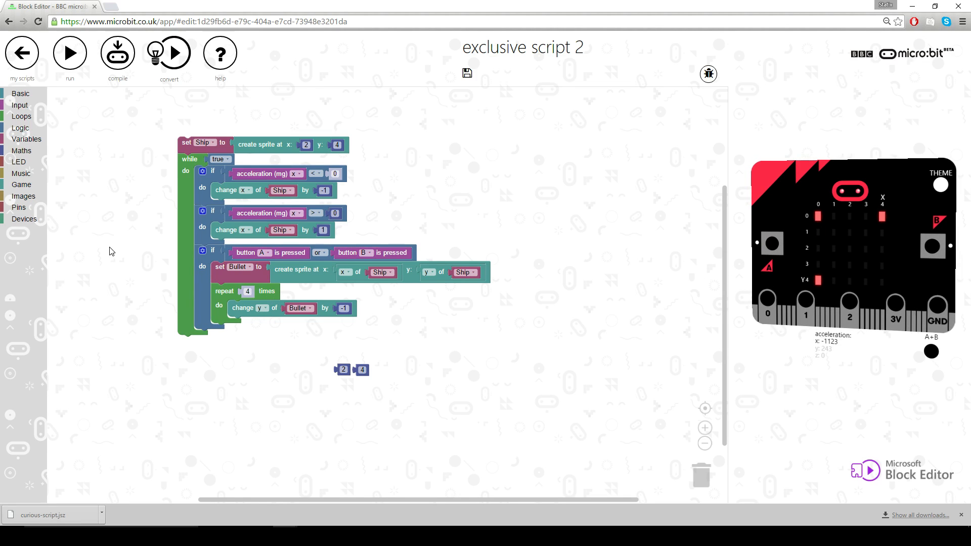
mouse_move(28, 121)
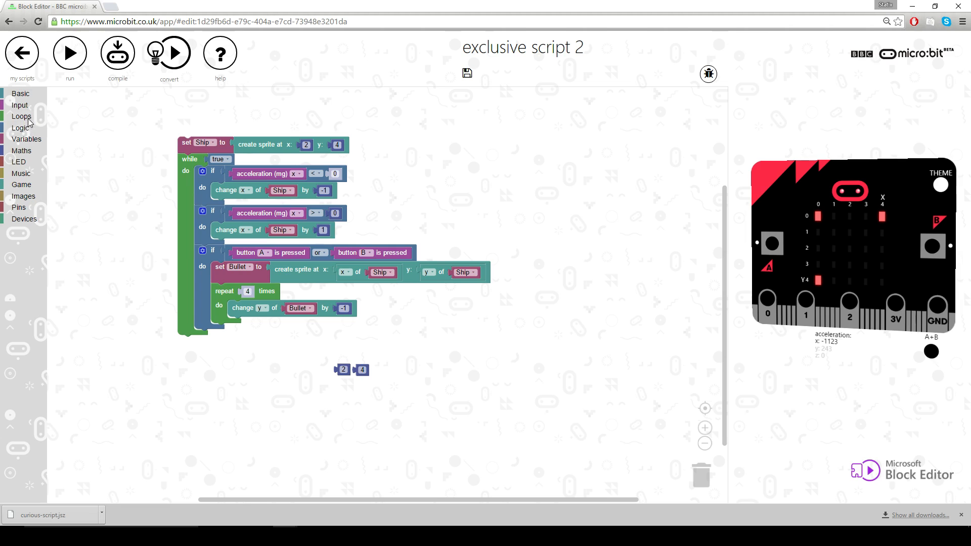
Step: Change the pause after each bullet step from 100 ms to 150 ms
left_click(19, 104)
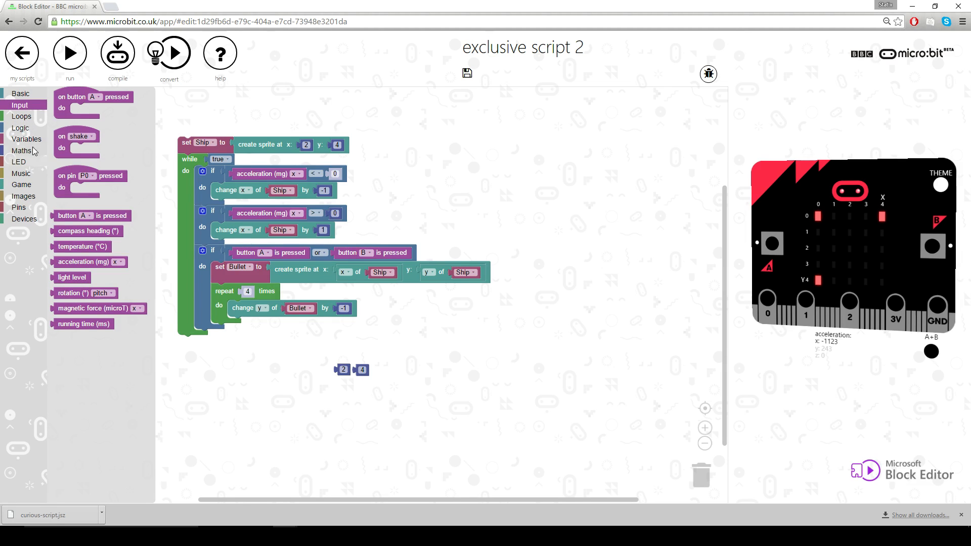
left_click(16, 93)
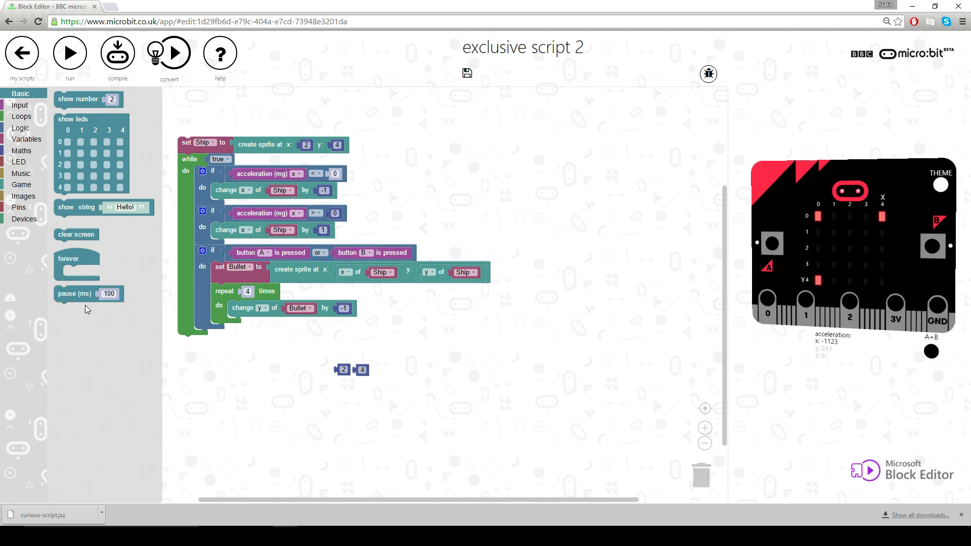
left_click_drag(89, 294, 266, 324)
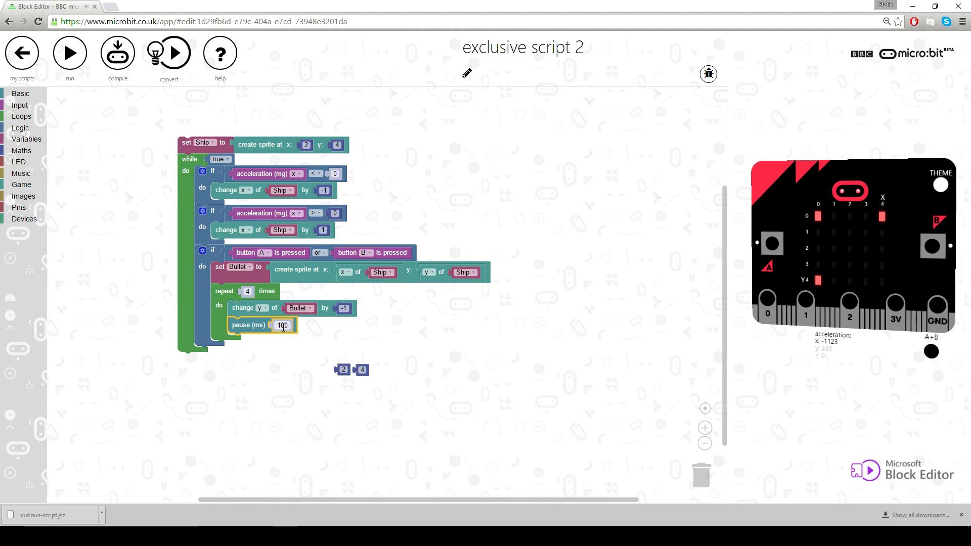
type("15")
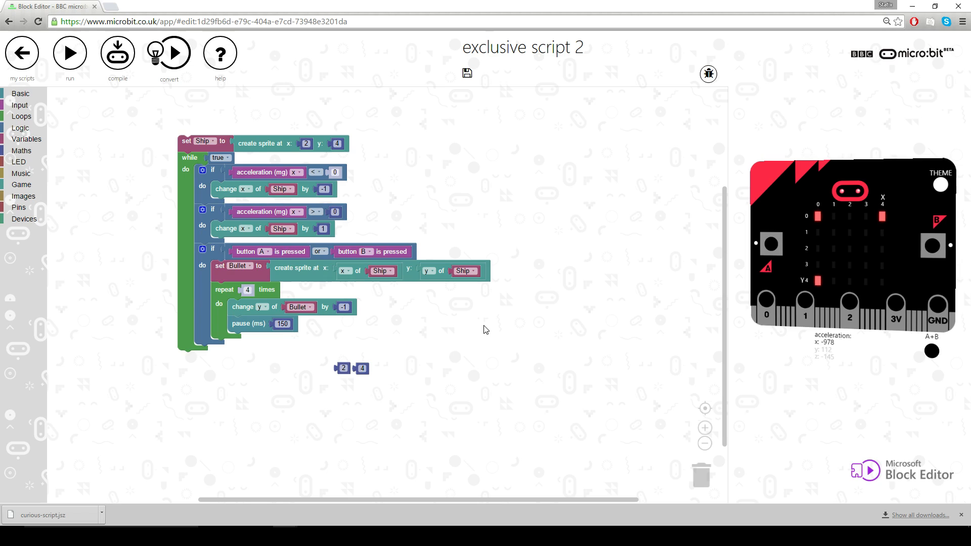
mouse_move(387, 301)
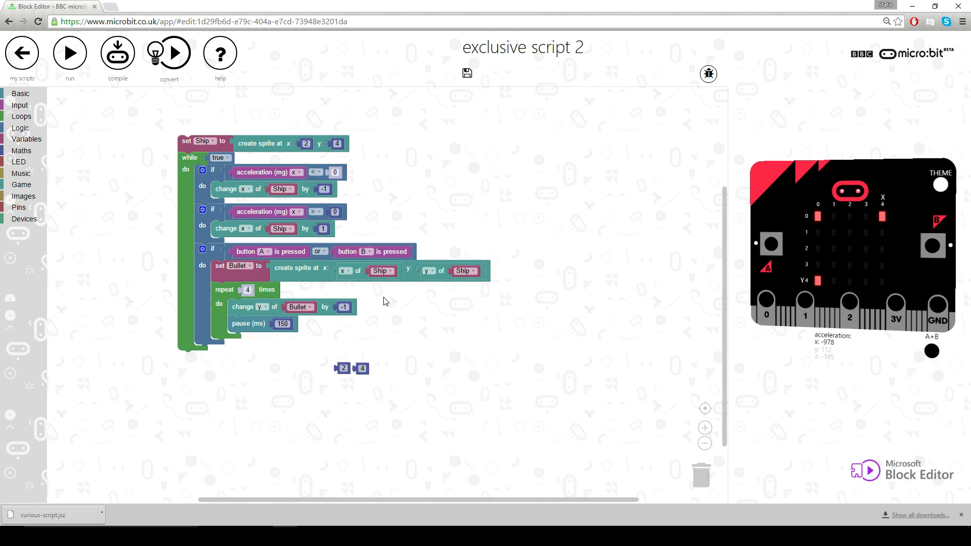
Step: Add an if block after the pause with a comparison as its condition
left_click(17, 129)
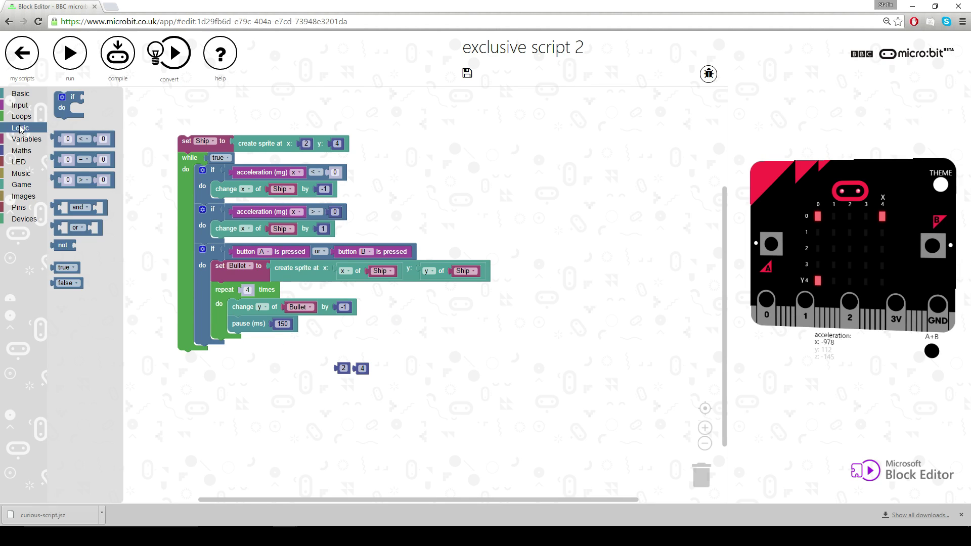
left_click_drag(68, 103, 233, 353)
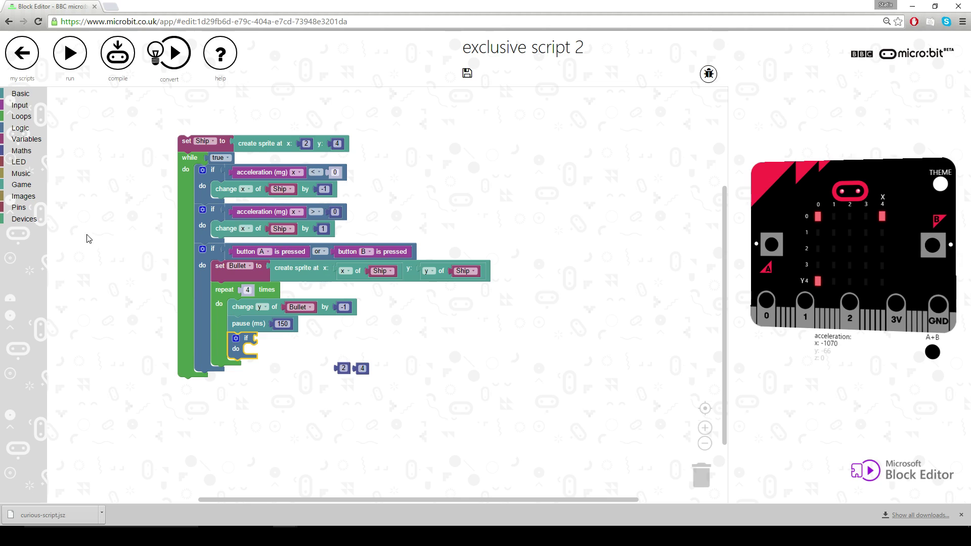
mouse_move(242, 308)
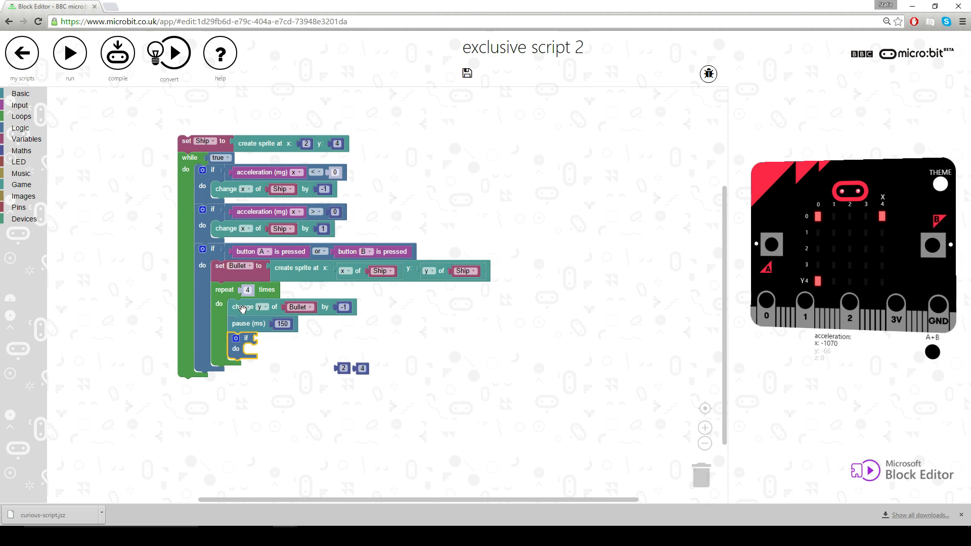
mouse_move(32, 197)
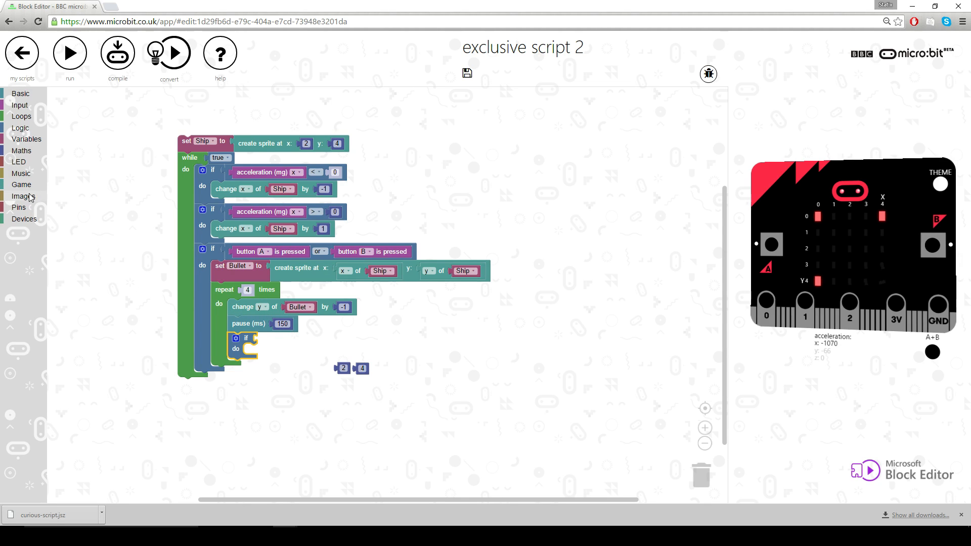
left_click(21, 184)
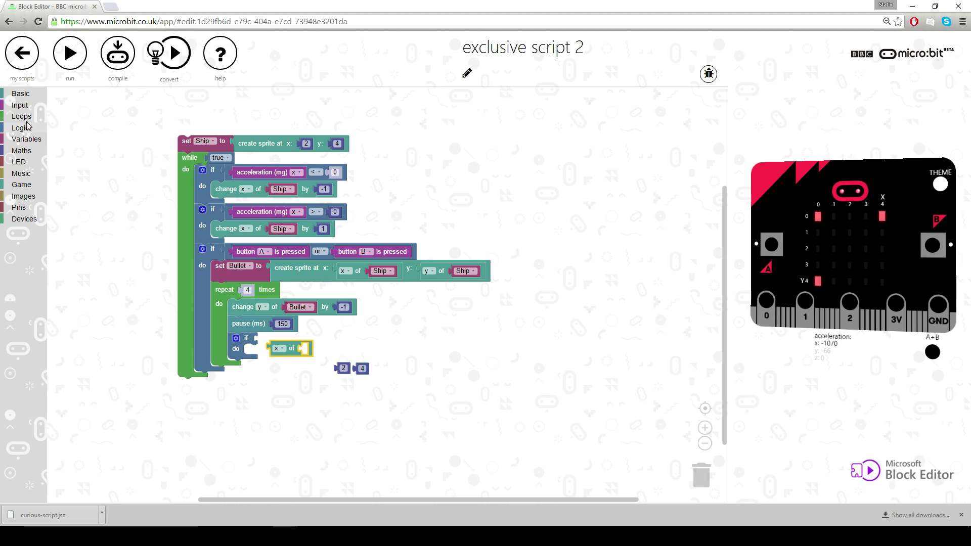
left_click(18, 128)
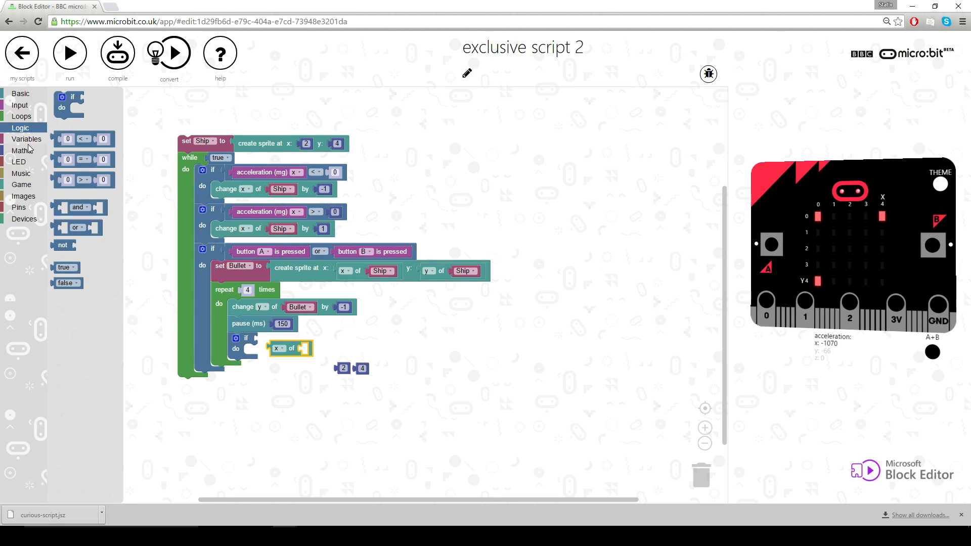
left_click_drag(83, 139, 186, 298)
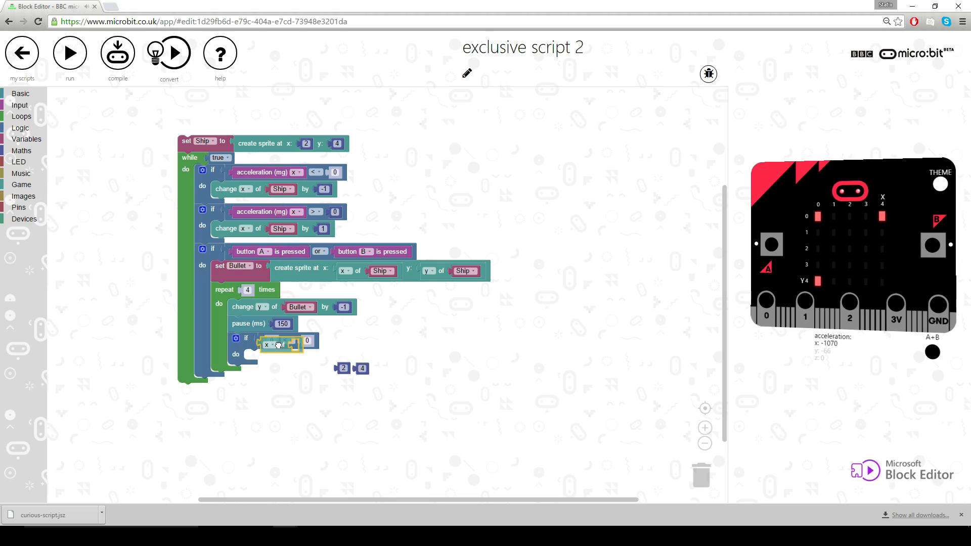
Step: Make the comparison check y of Bullet against 0 with the adjusted operator
left_click(273, 343)
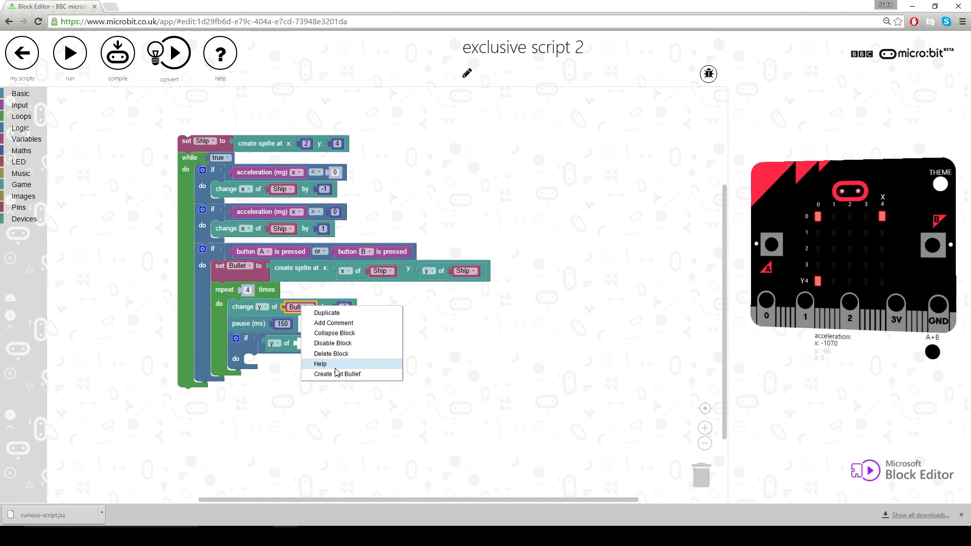
left_click(338, 374)
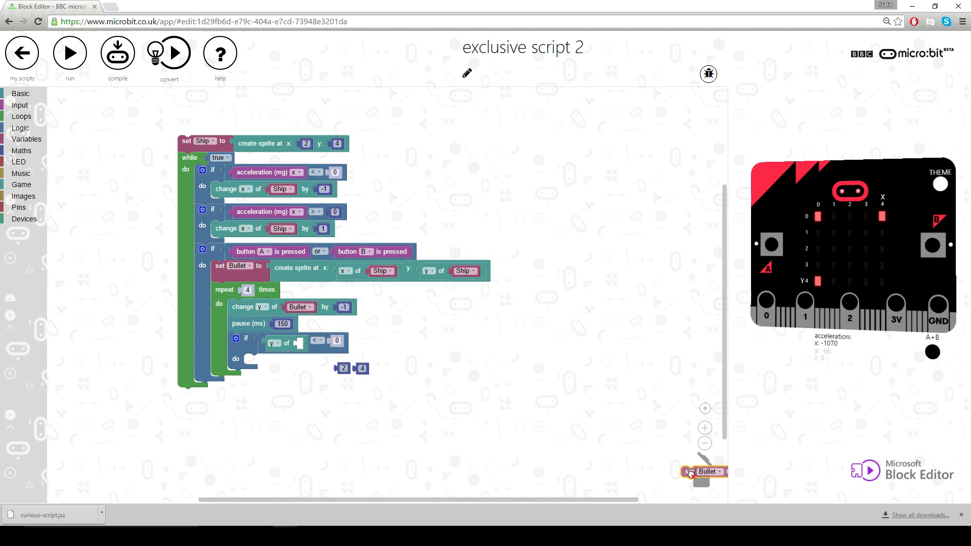
right_click(298, 308)
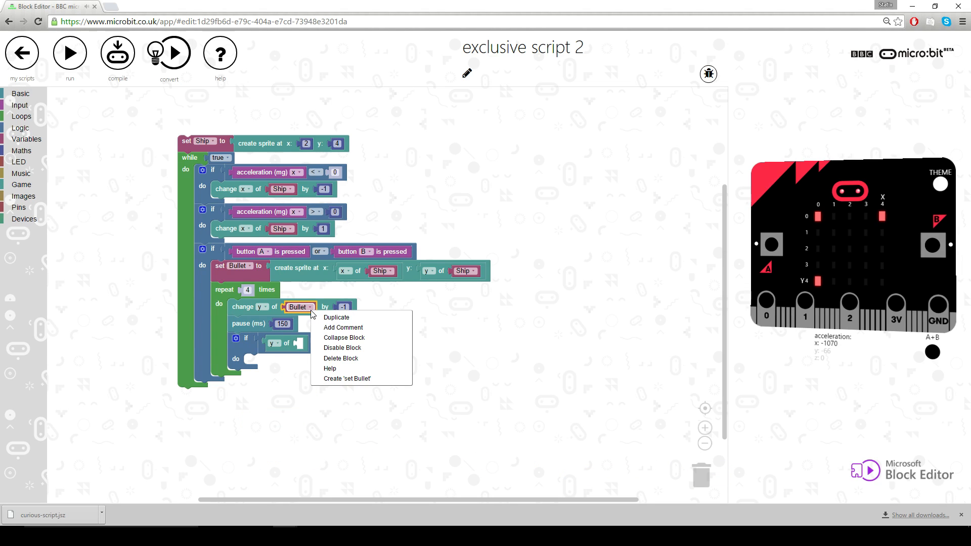
mouse_move(257, 276)
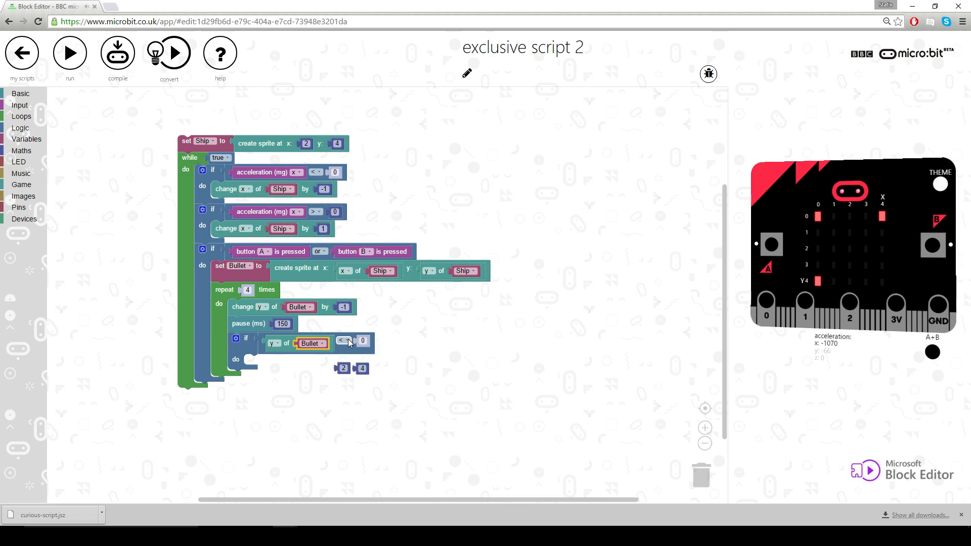
left_click(344, 340)
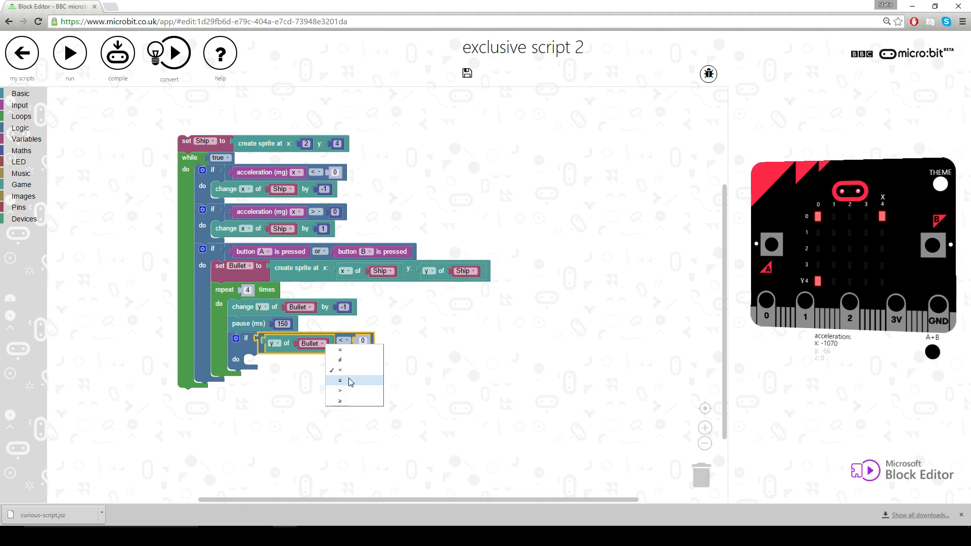
left_click(340, 379)
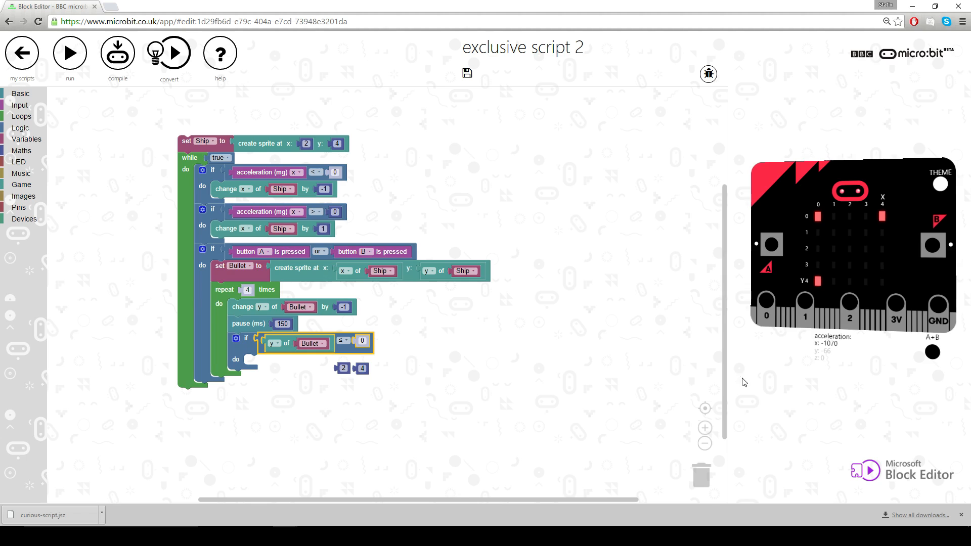
mouse_move(470, 342)
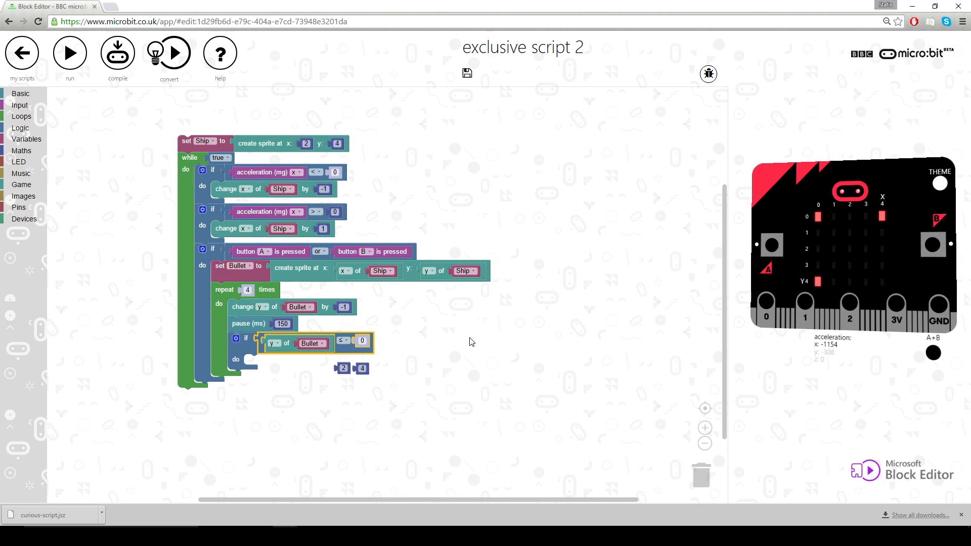
Step: Inside the if, set Bullet's brightness to 0 so the bullet disappears
left_click(21, 184)
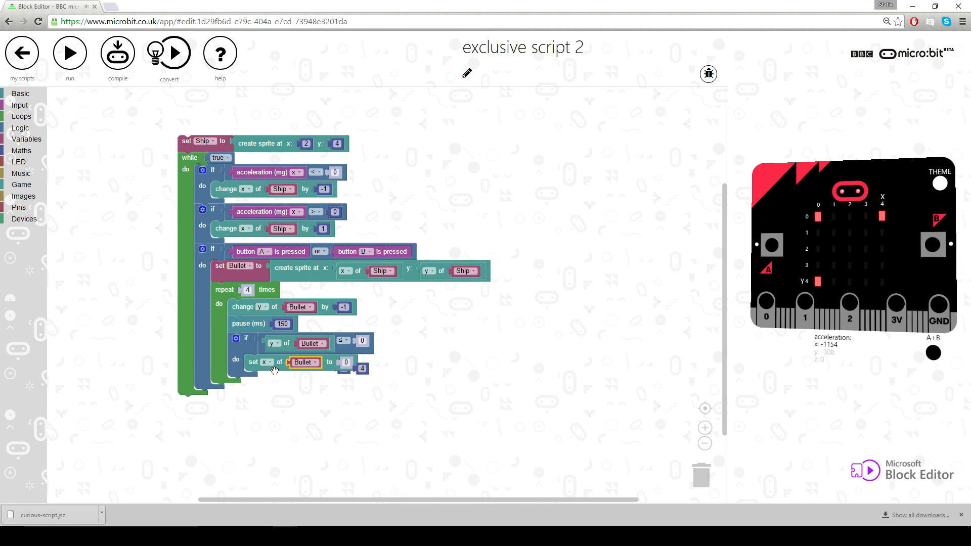
left_click(265, 361)
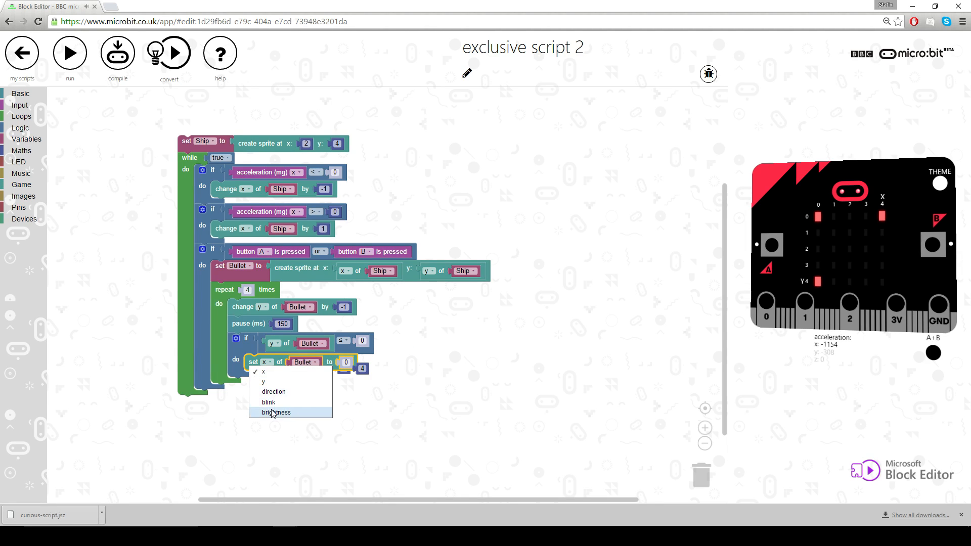
left_click(276, 413)
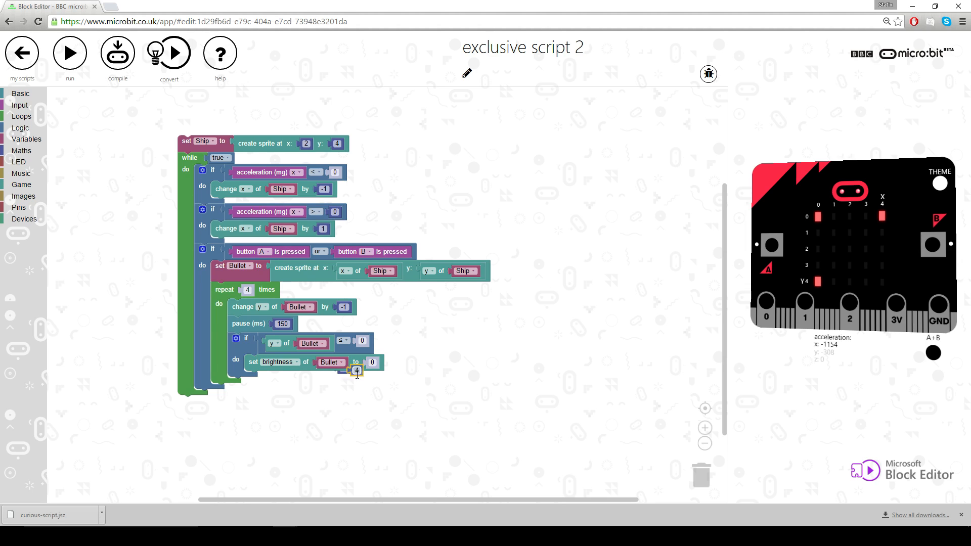
mouse_move(381, 388)
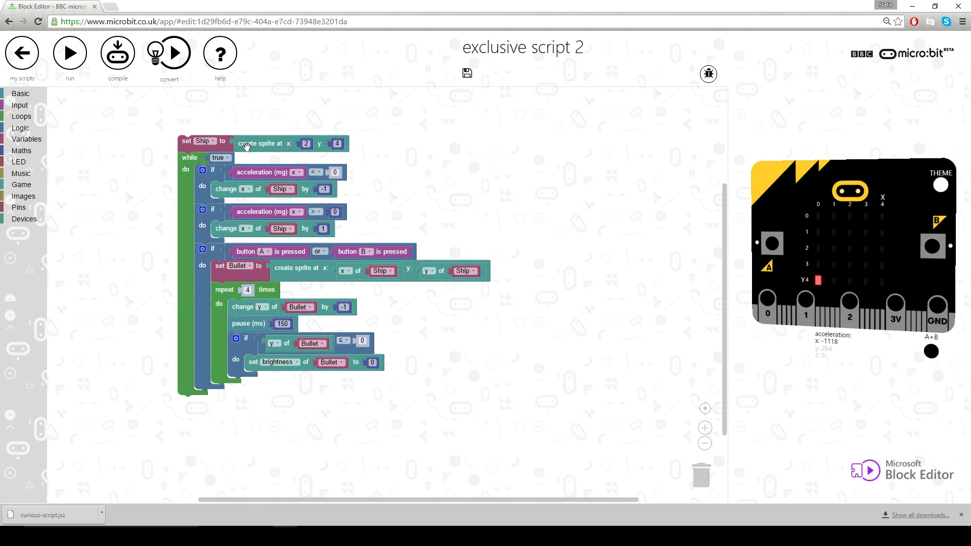
mouse_move(198, 146)
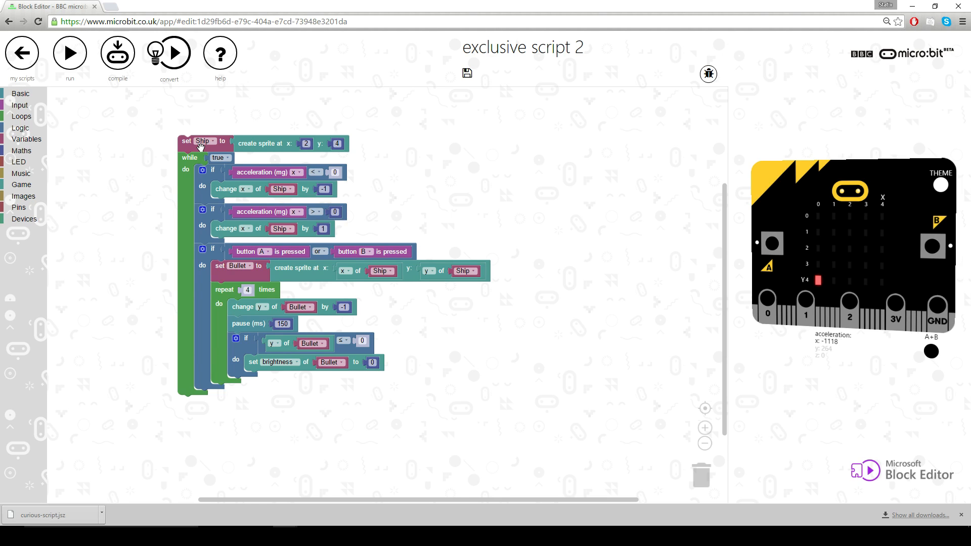
mouse_move(557, 208)
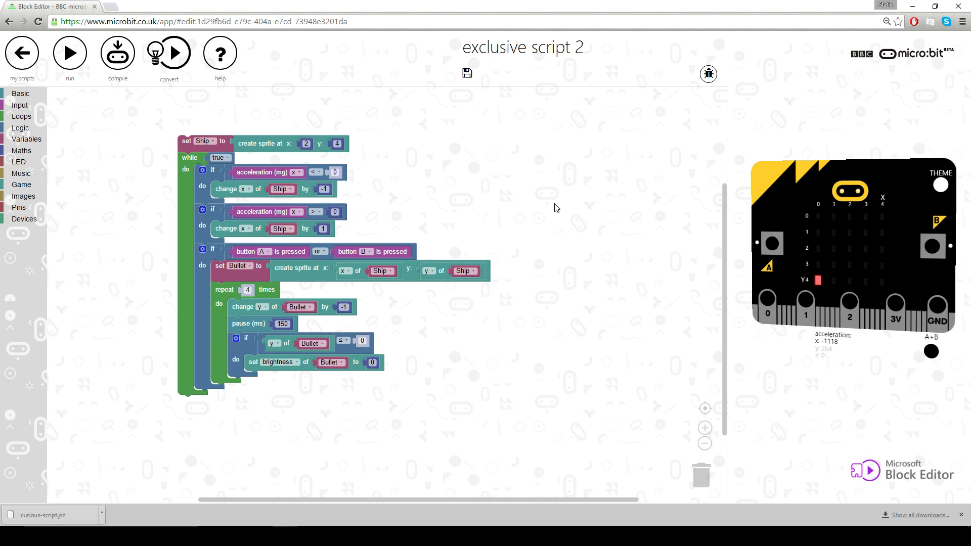
mouse_move(617, 176)
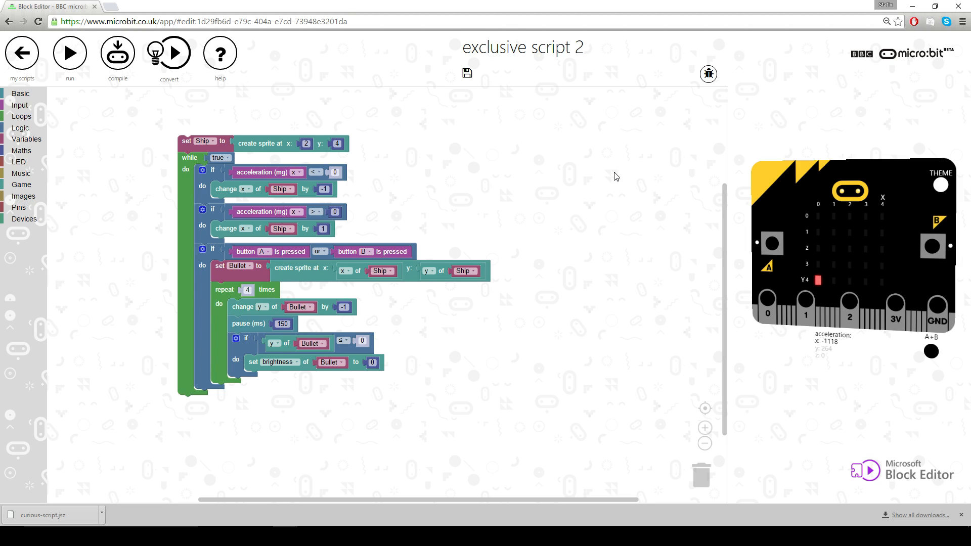
mouse_move(606, 180)
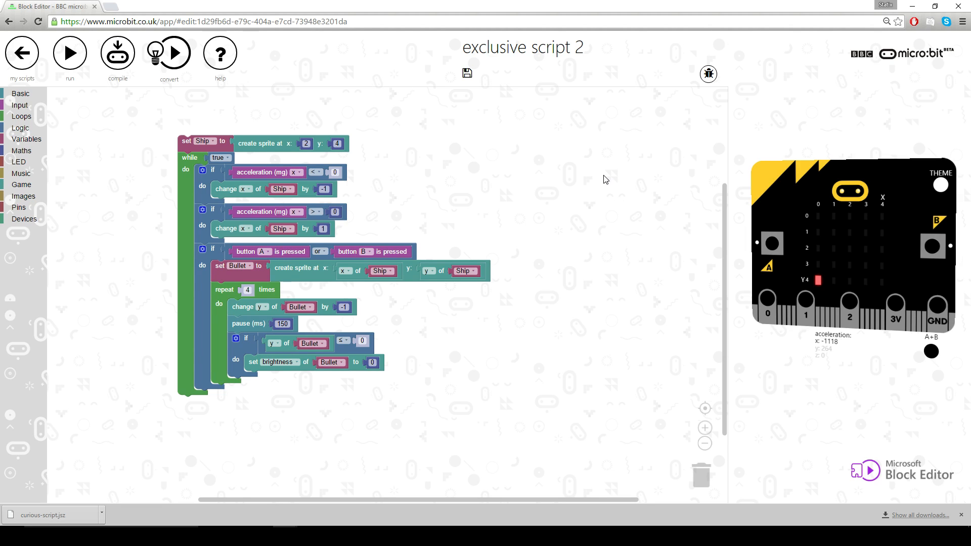
mouse_move(604, 174)
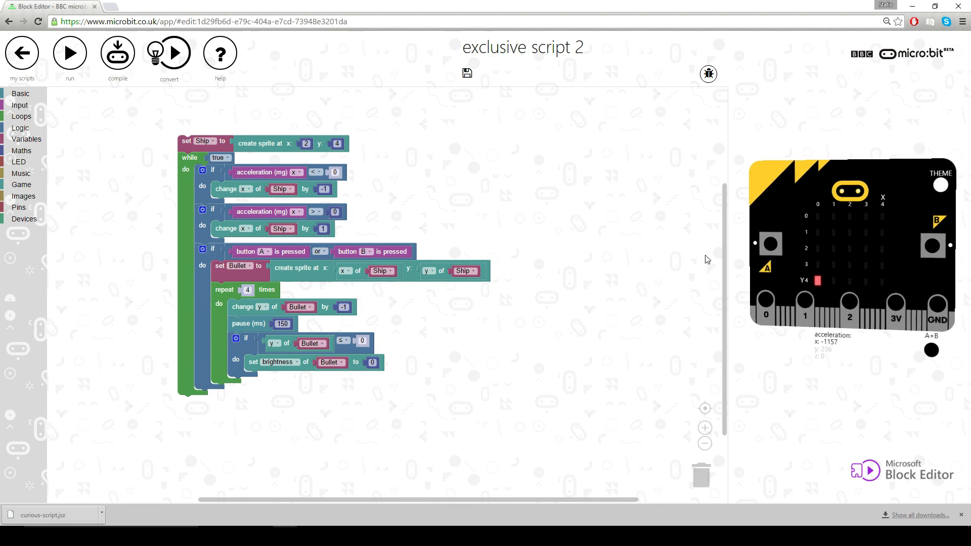
mouse_move(176, 164)
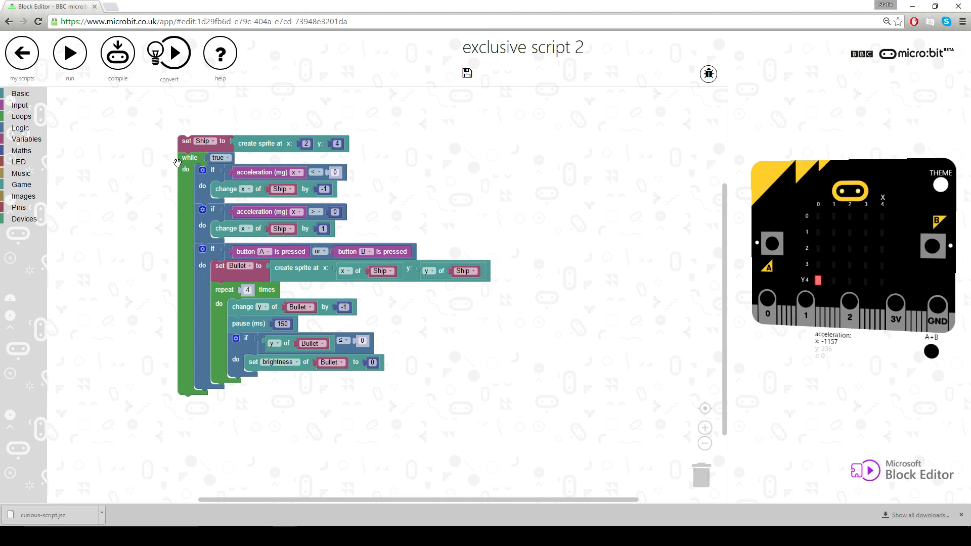